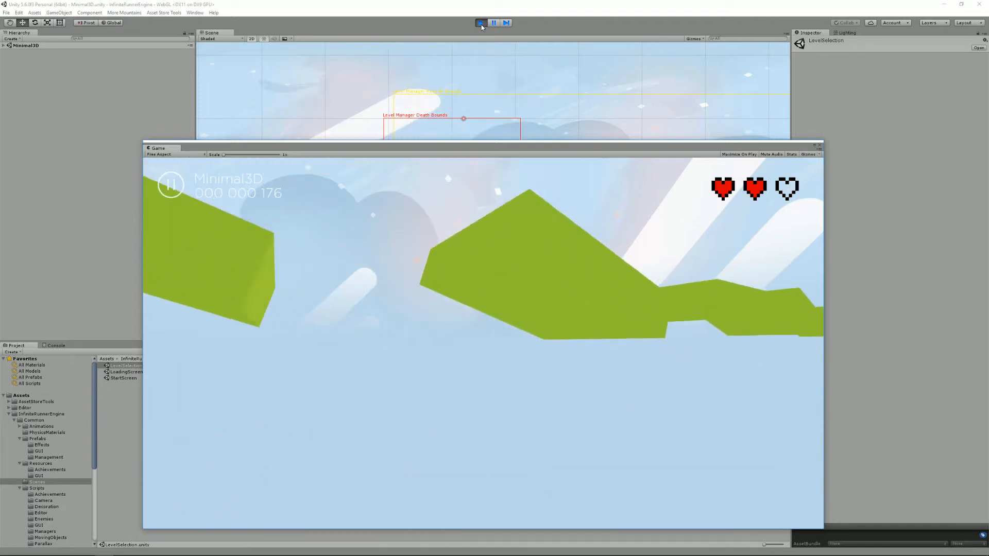
Exit play mode so the editor returns to the LevelSelection scene.
left_click(481, 23)
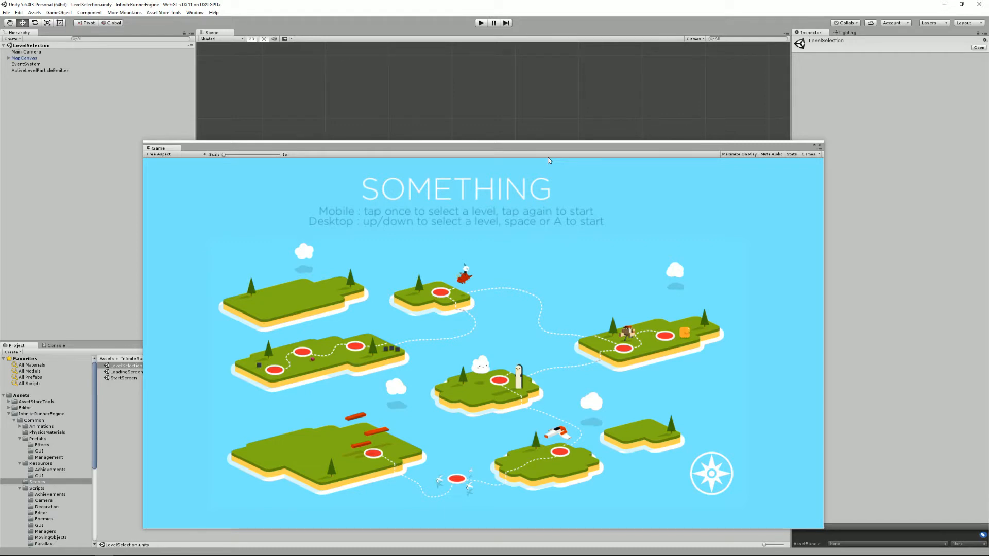
mouse_move(145, 141)
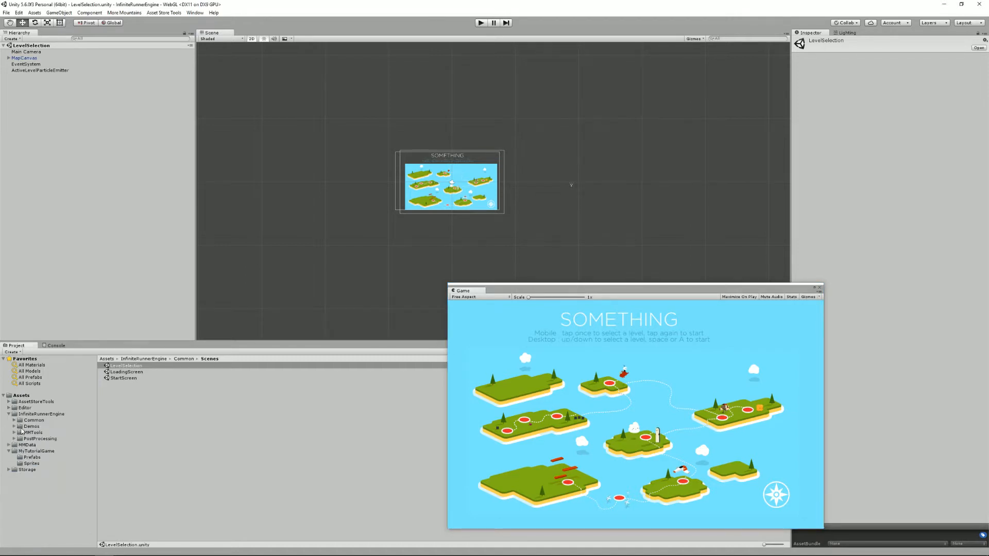
Open the Vertical demo scene from InfiniteRunnerEngine > Demos > Vertical.
left_click(30, 427)
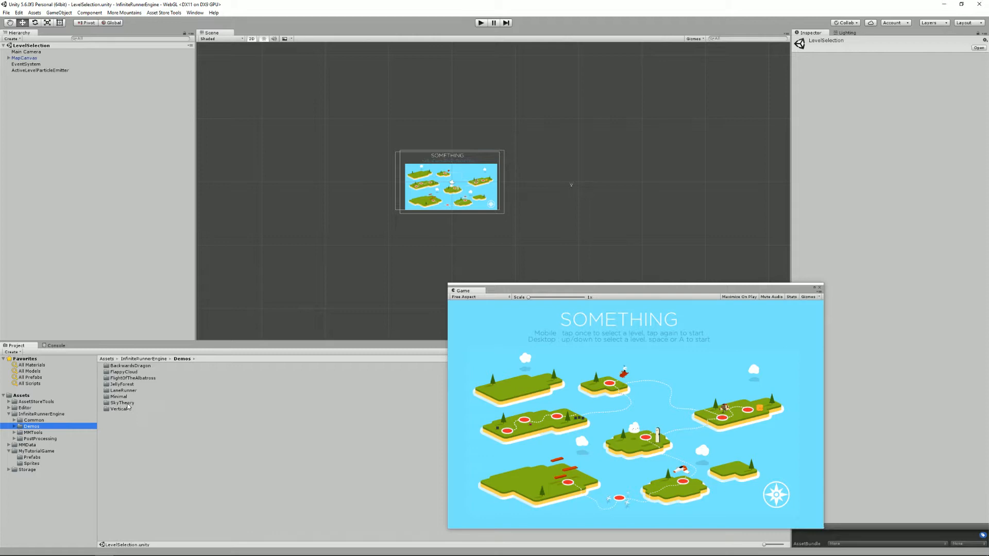
left_click(123, 403)
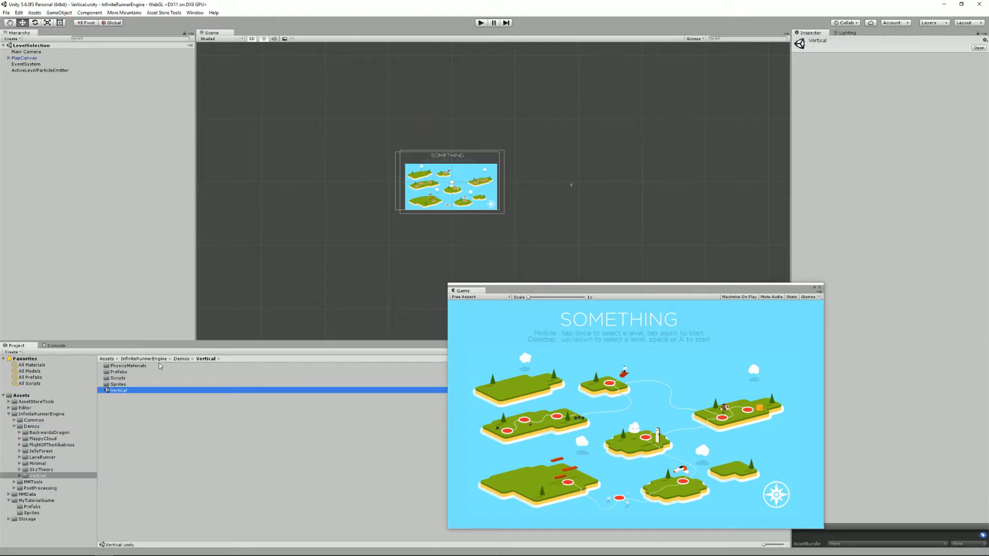
left_click(480, 23)
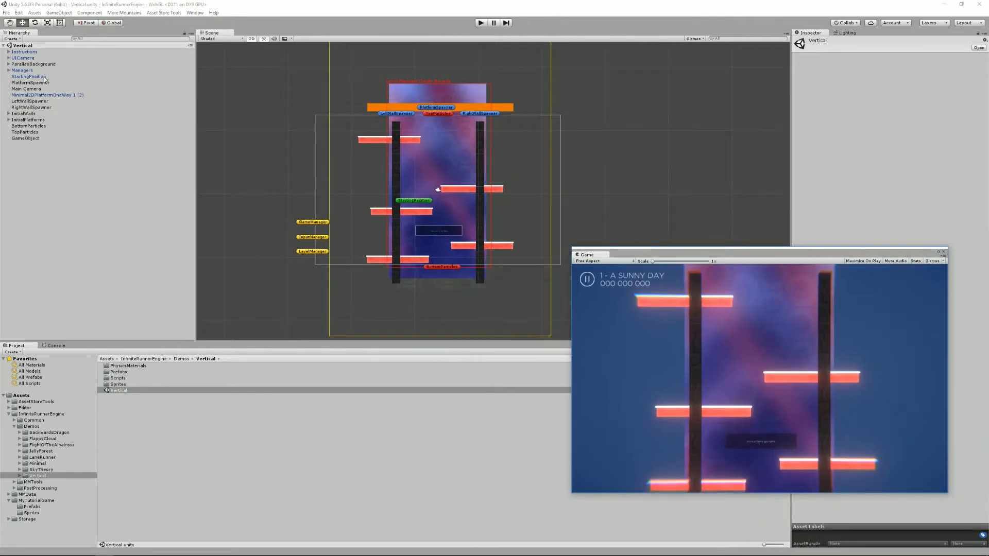
Select InputManager under Managers and open its InputManager script in MonoDevelop.
left_click(6, 70)
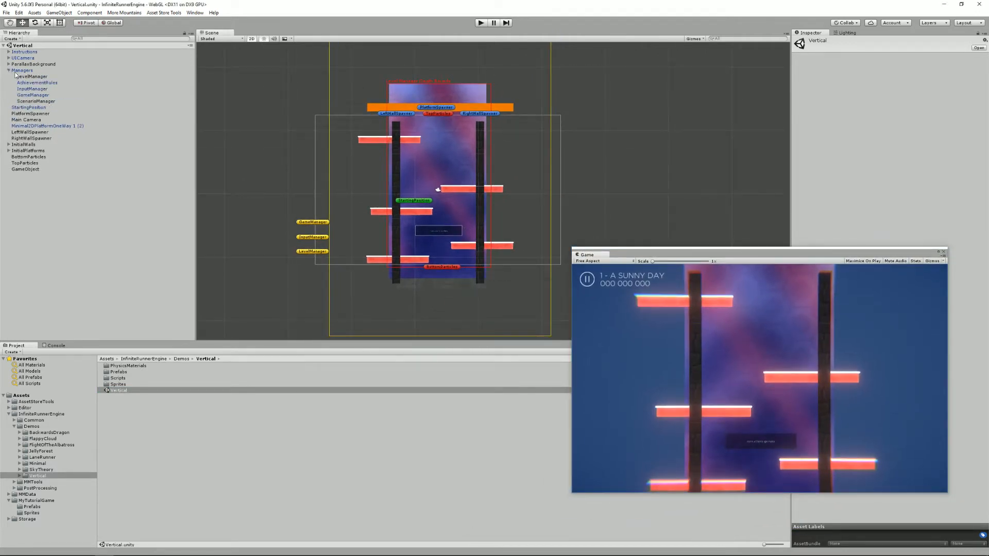
left_click(32, 88)
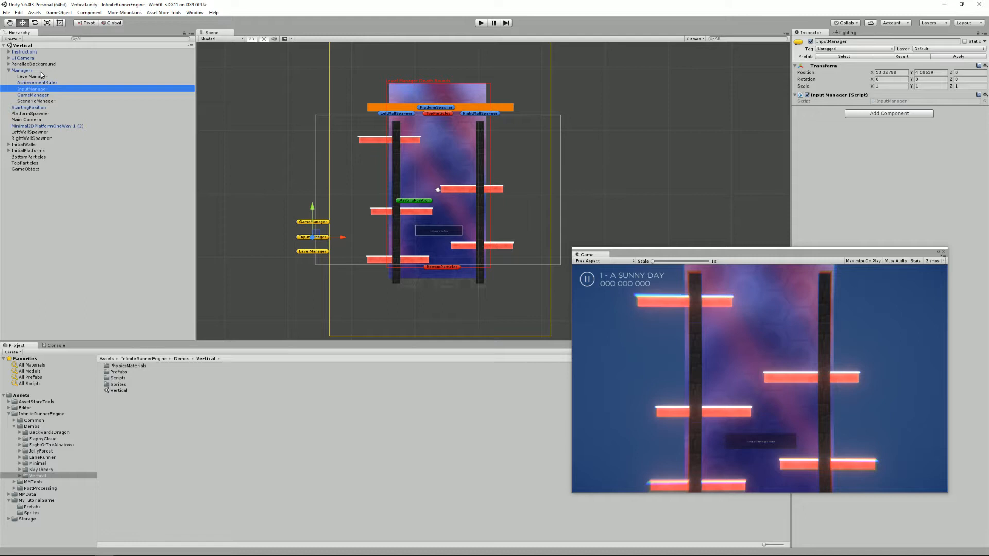
mouse_move(656, 99)
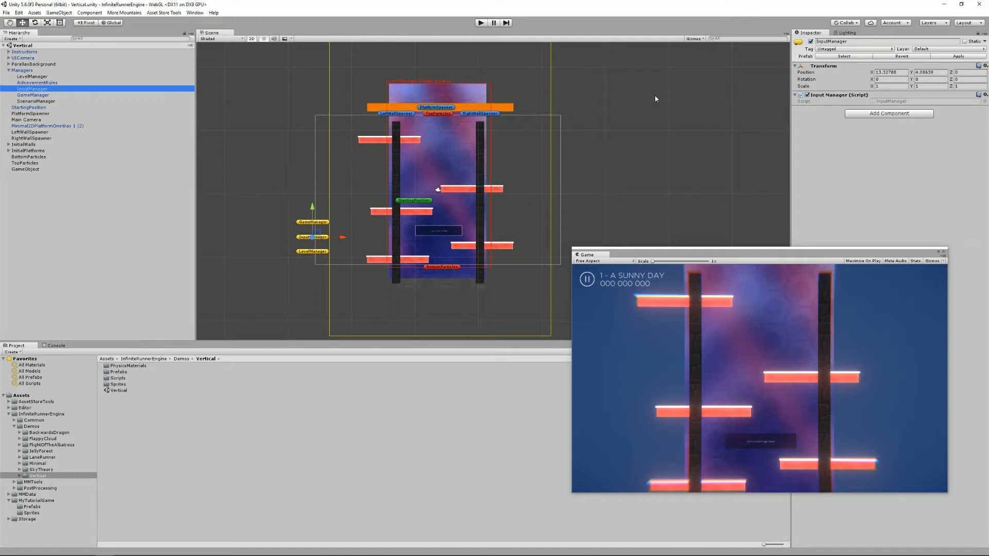
mouse_move(833, 149)
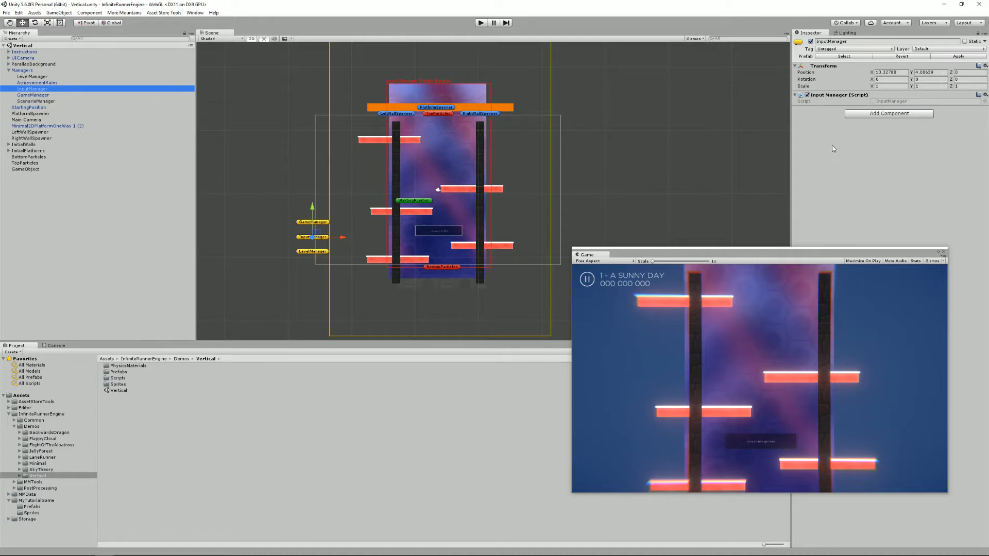
mouse_move(464, 193)
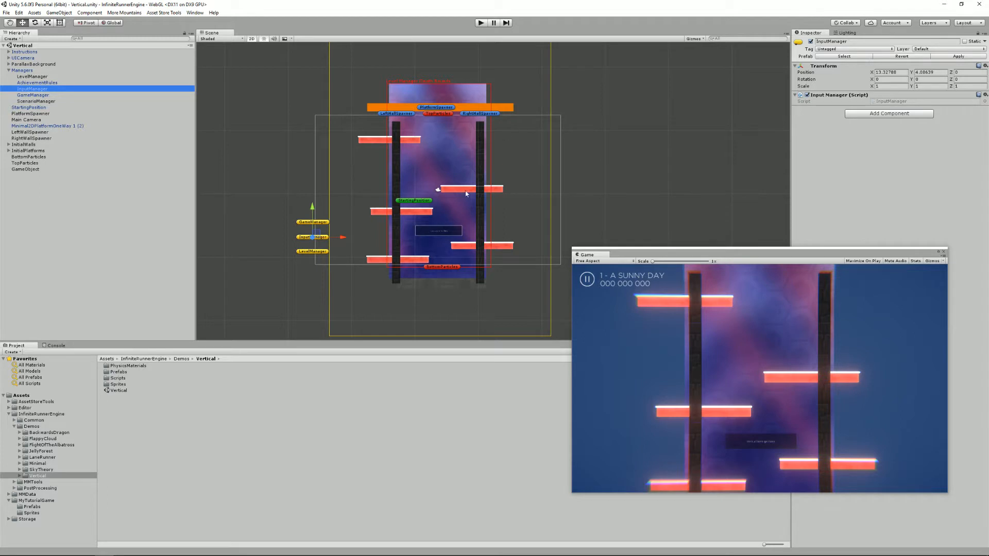
mouse_move(401, 185)
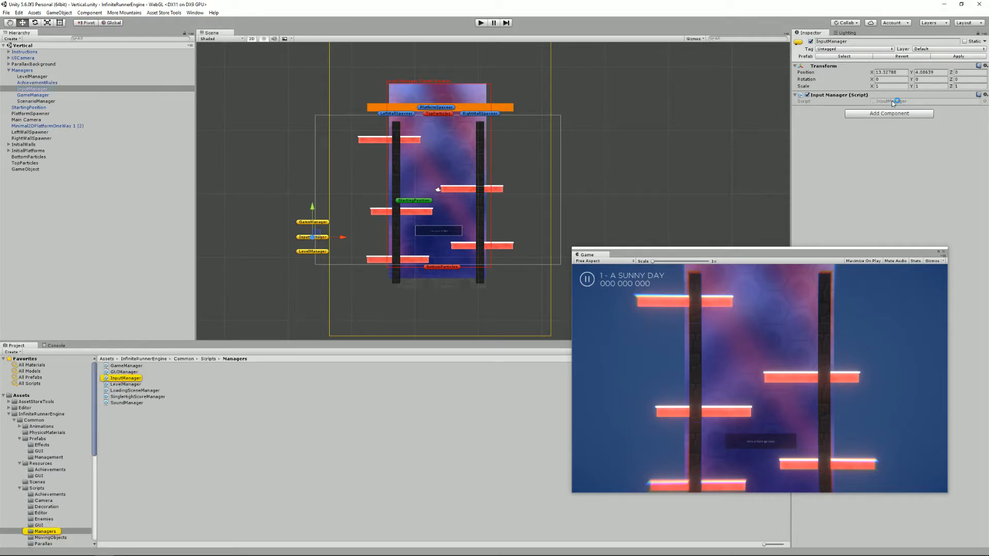
double_click(126, 378)
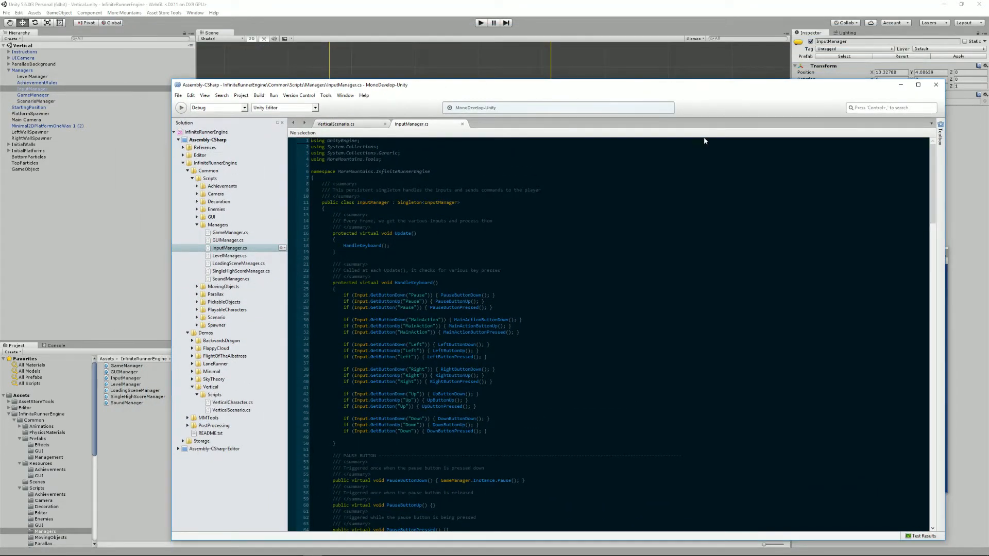
Read through HandleKeyboard in InputManager.cs, then bring Unity back to front.
scroll("down", 3)
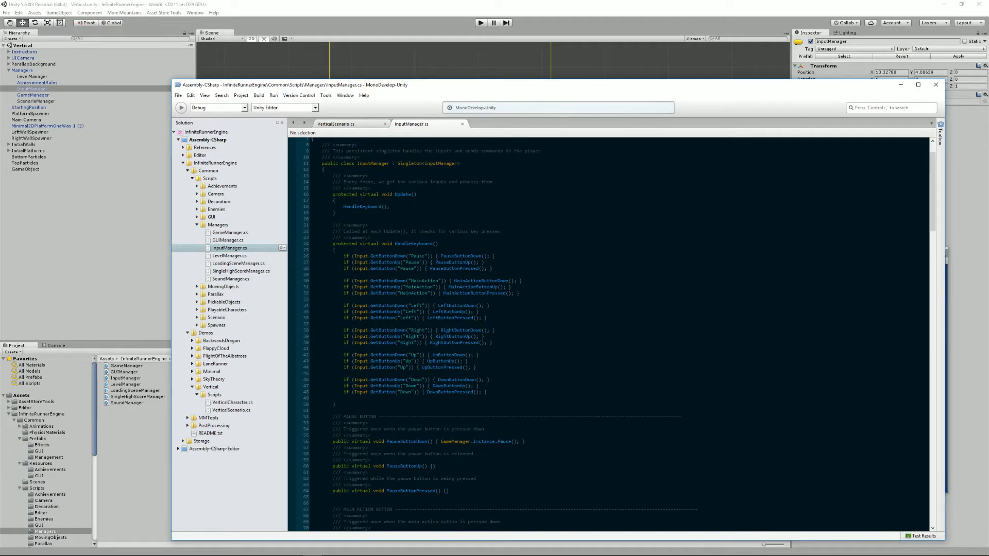
mouse_move(568, 92)
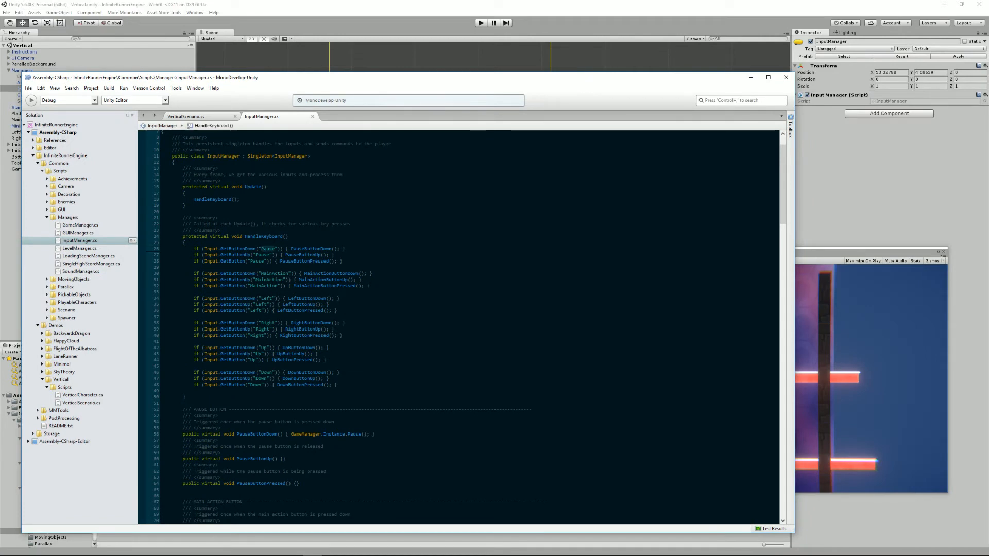
left_click(18, 12)
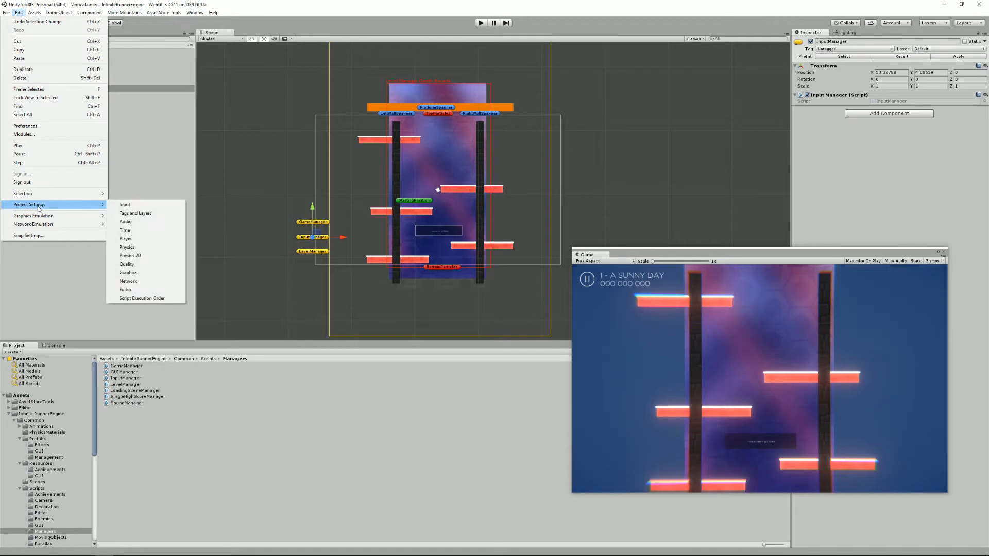
mouse_move(125, 204)
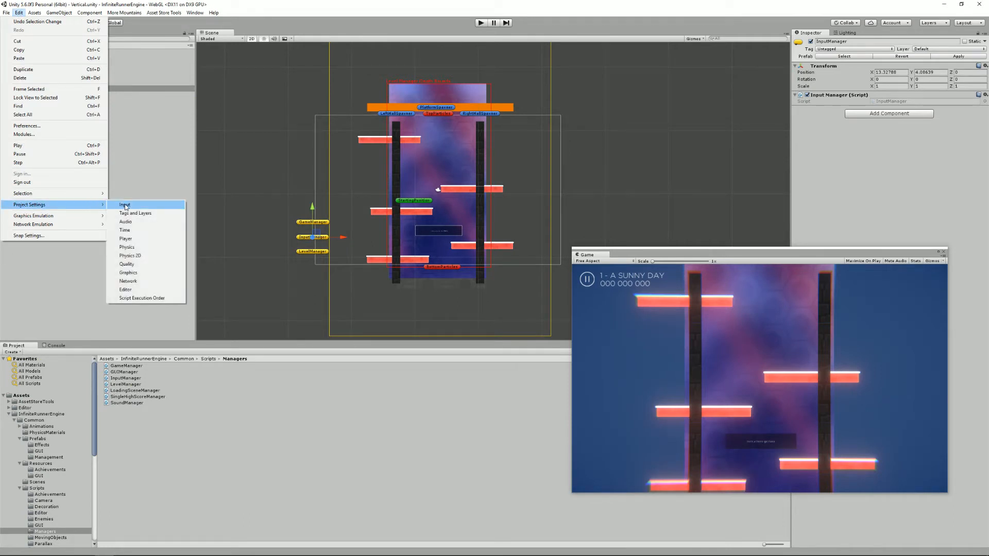
Inspect the Horizontal, MainAction and Left input axes in Project Settings > Input, then return to InputManager.cs.
left_click(124, 204)
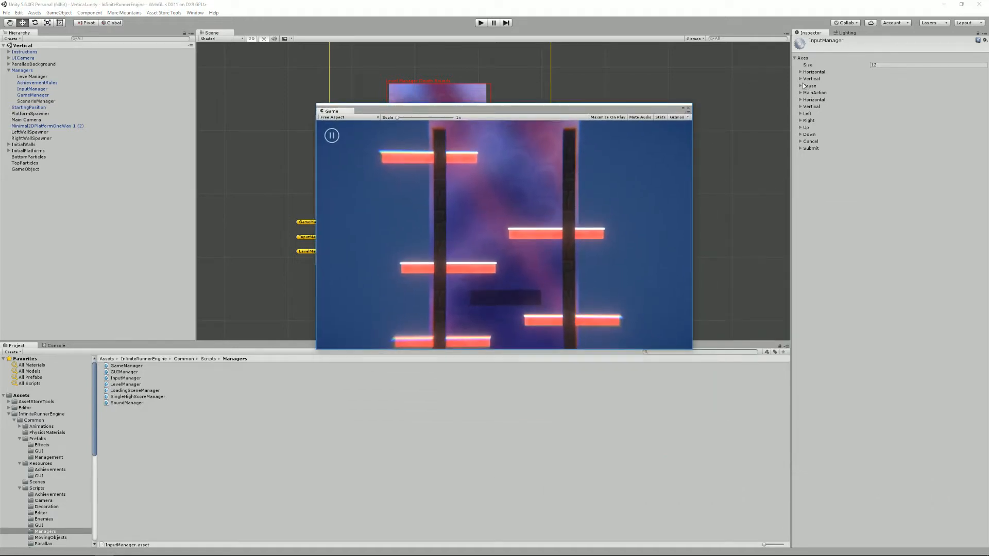
left_click(801, 71)
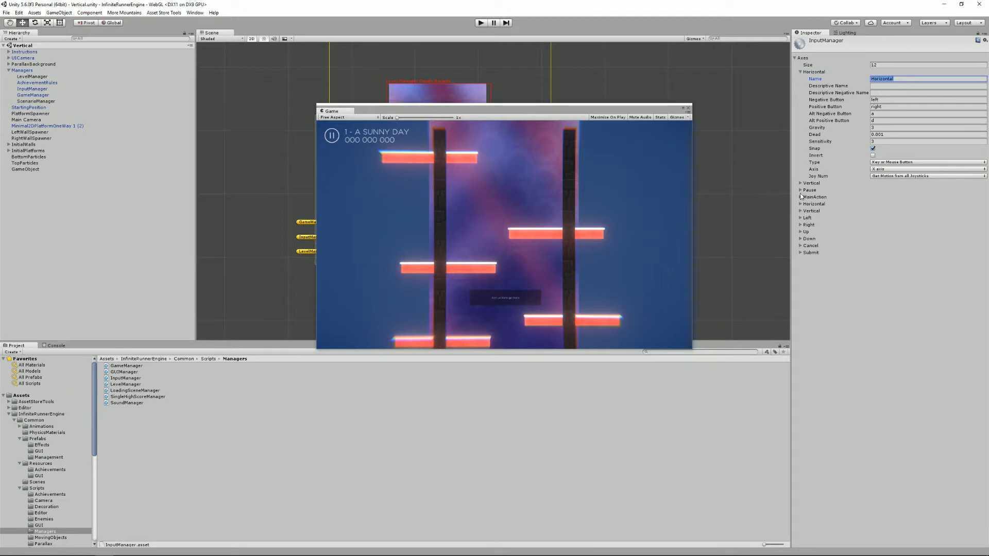
left_click(801, 196)
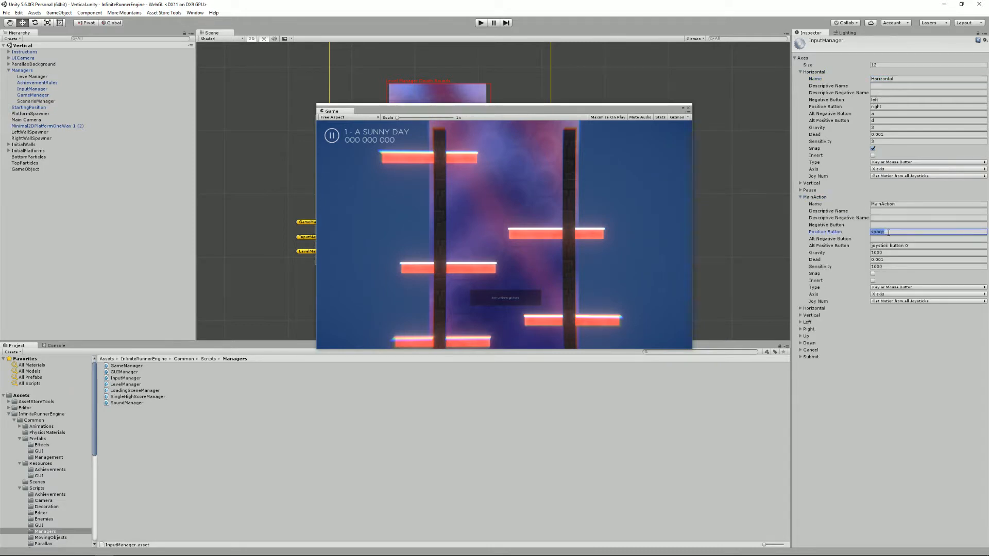
left_click(924, 245)
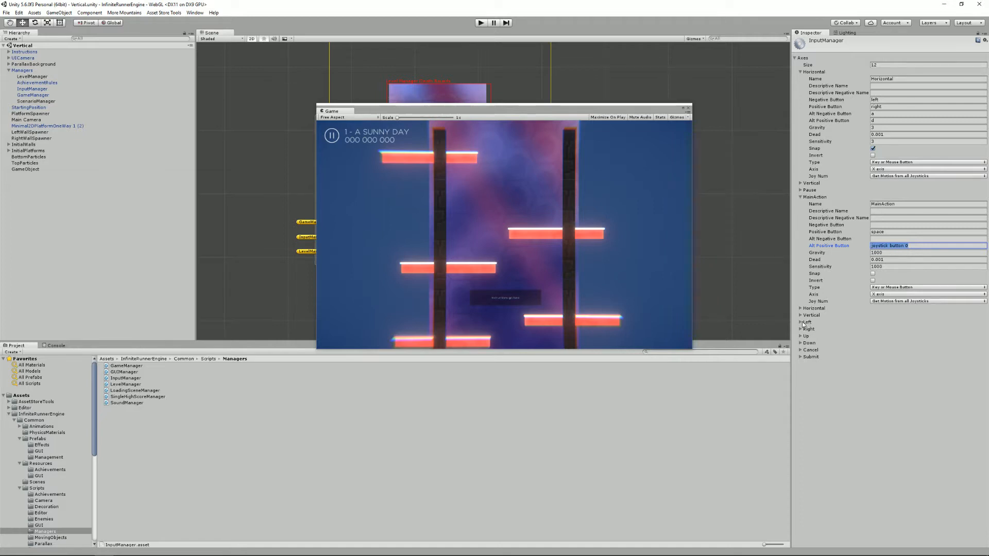
left_click(801, 322)
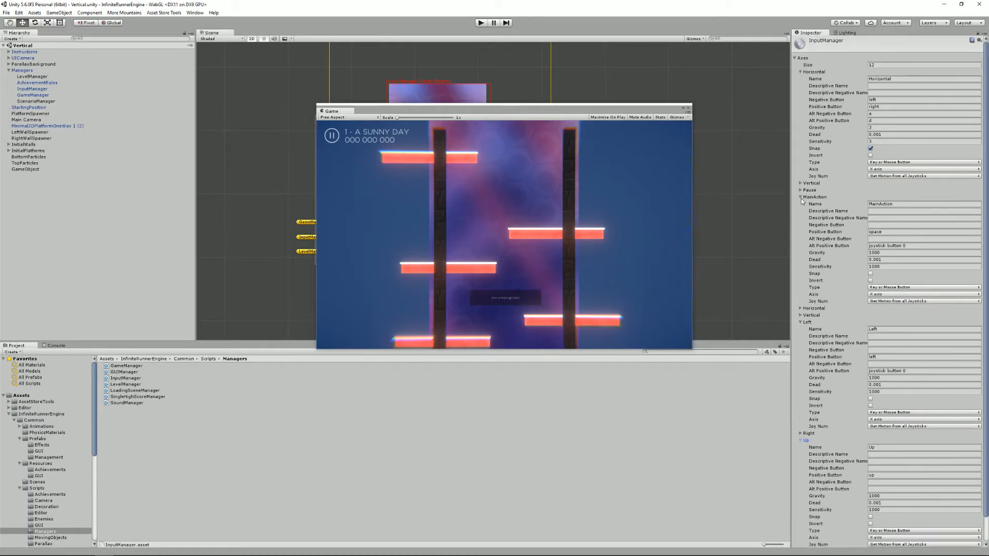
left_click(802, 197)
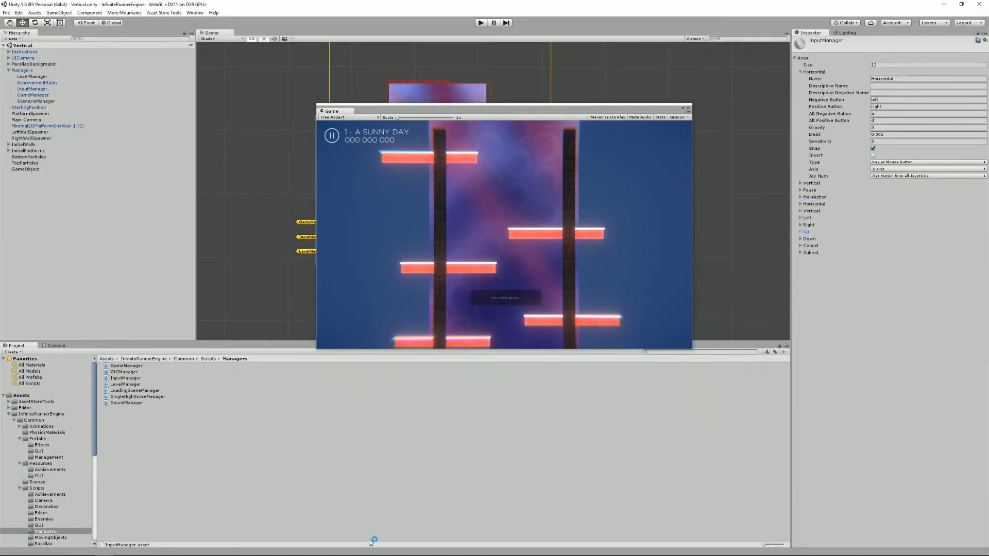
double_click(124, 378)
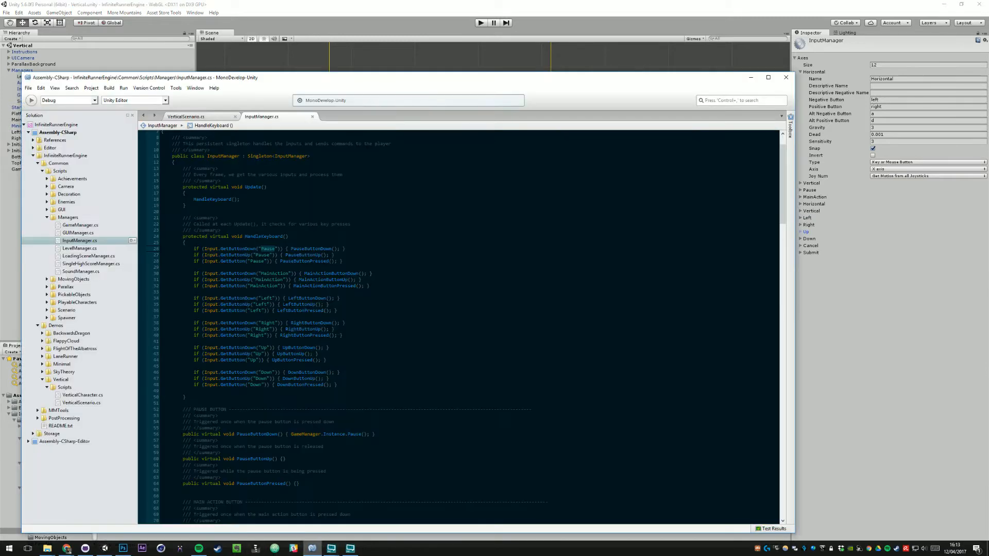
Follow HandleKeyboard to the MainActionButtonDown handler and read its body in InputManager.cs.
left_click(286, 236)
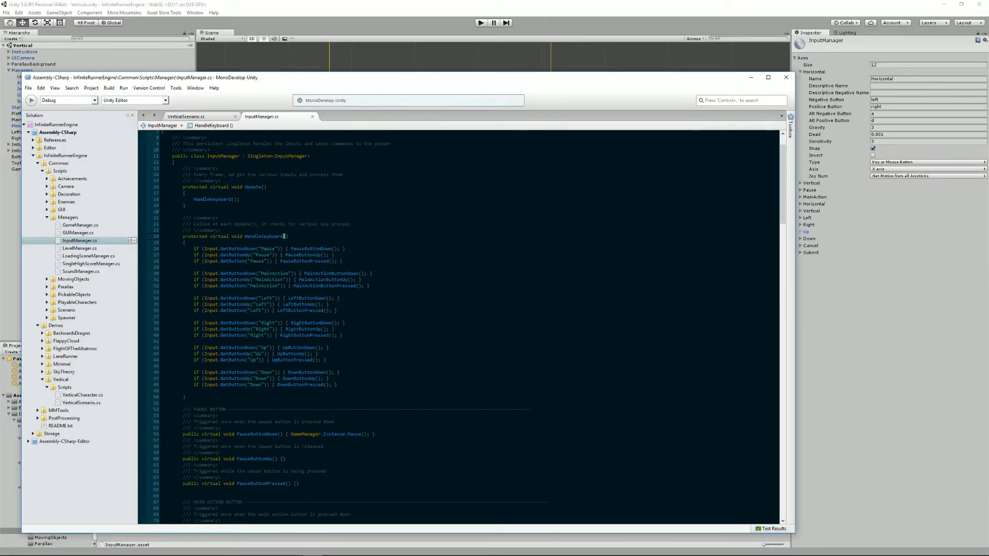
scroll("down", 3)
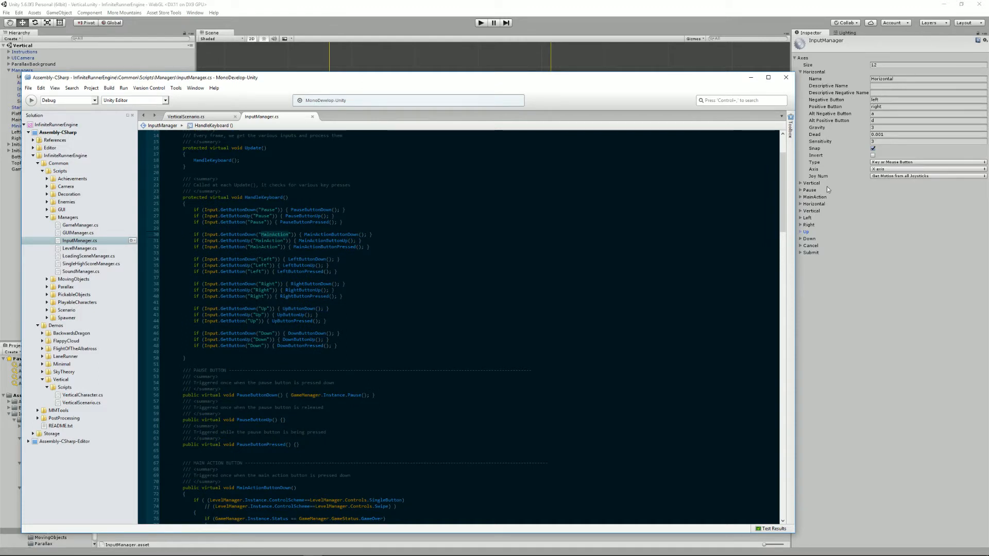
left_click(480, 23)
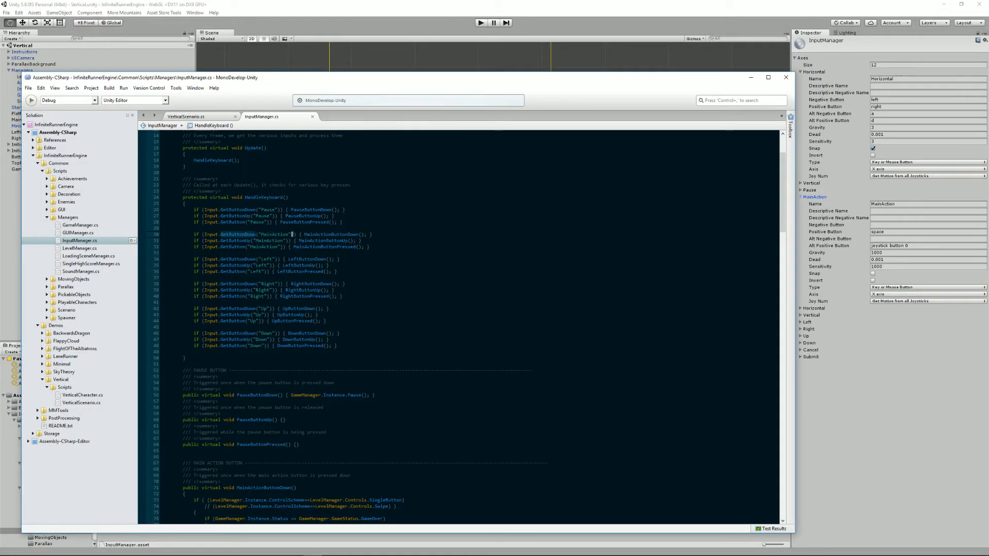
double_click(327, 233)
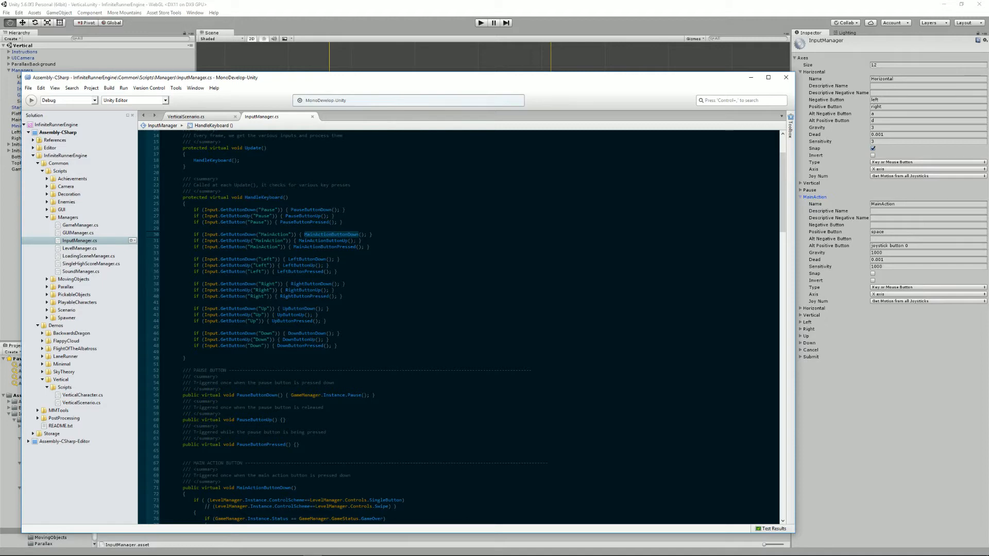
scroll("down", 3)
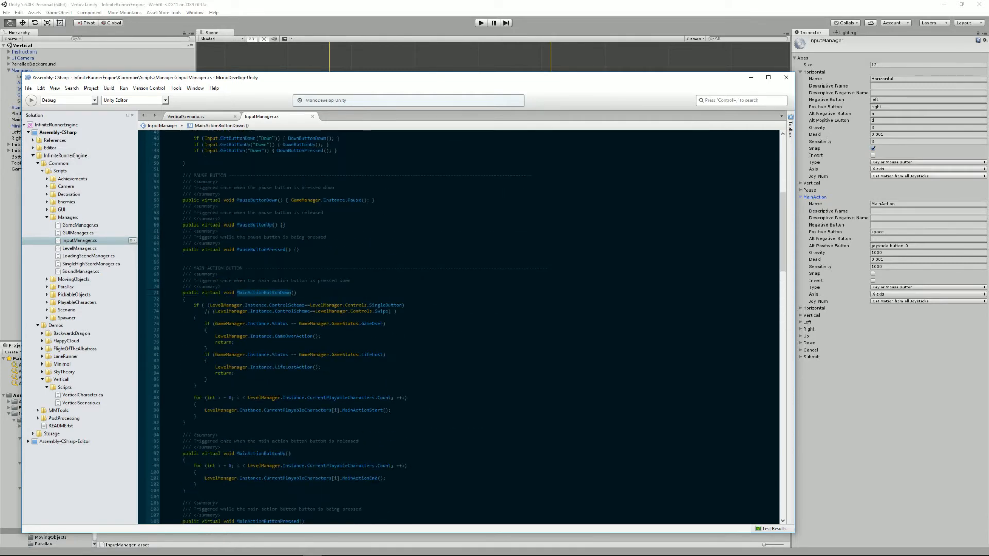
scroll("down", 3)
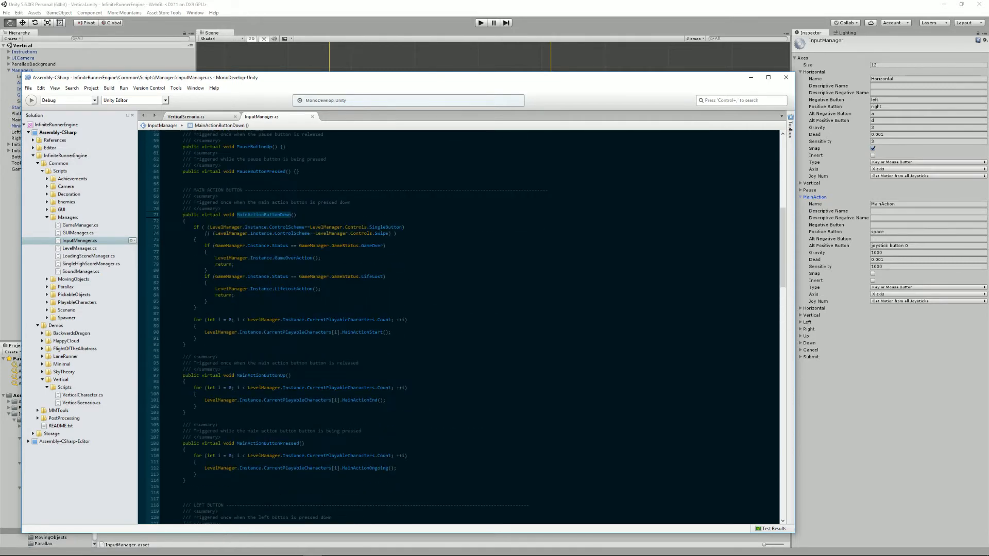
left_click(315, 227)
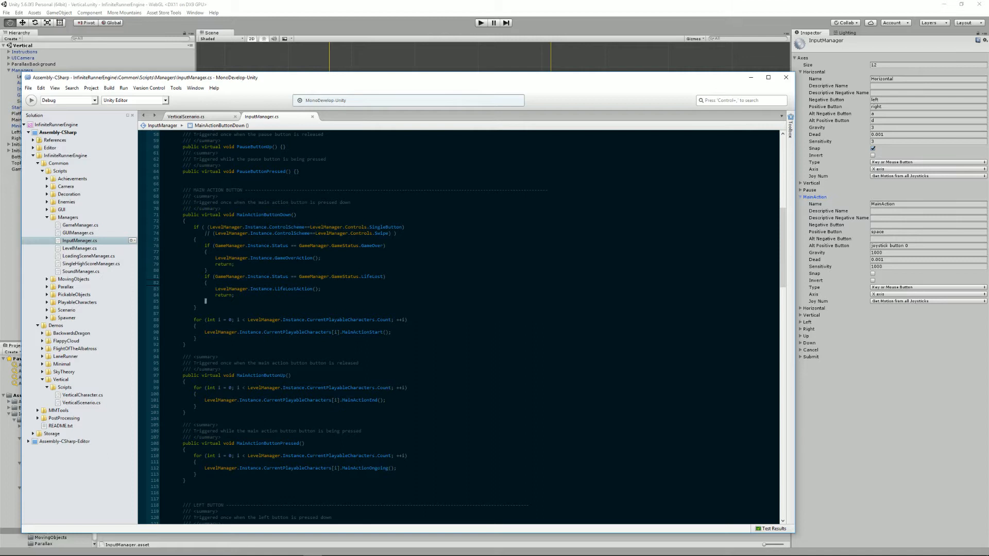
double_click(292, 258)
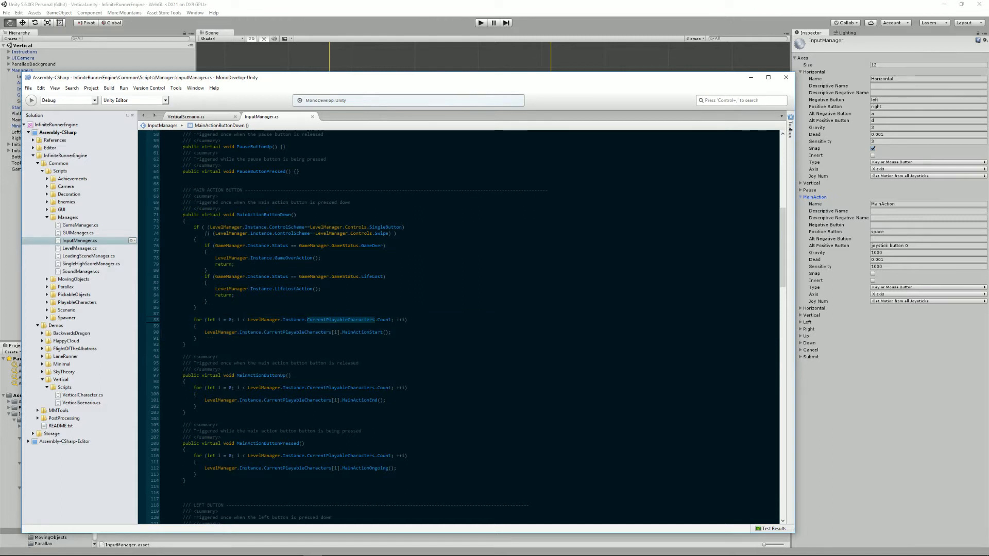
double_click(365, 333)
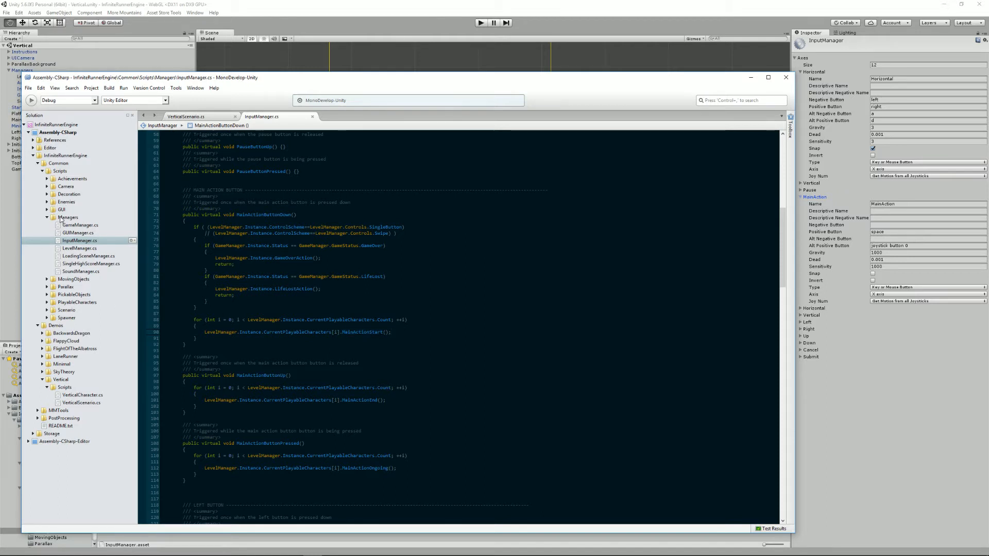
Expand the PlayableCharacters scripts folder and open Jumper.cs.
left_click(54, 302)
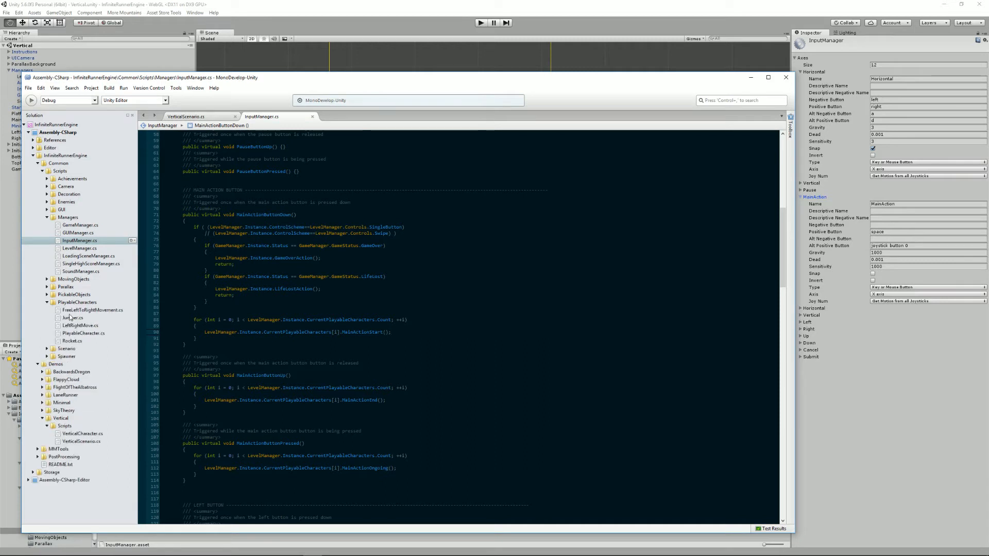
double_click(72, 318)
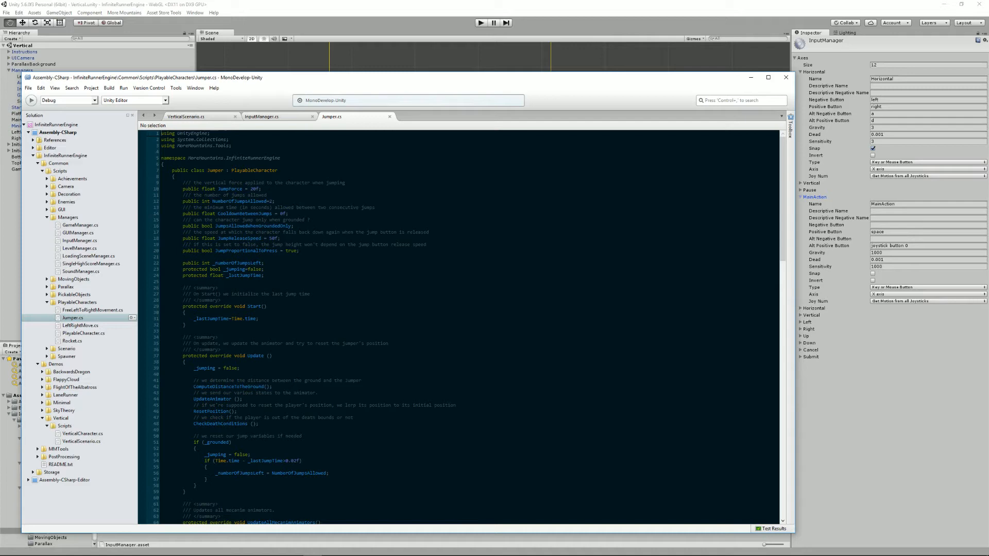
Scroll through Jumper.cs and go to the declaration of its PlayableCharacter base class.
scroll("down", 3)
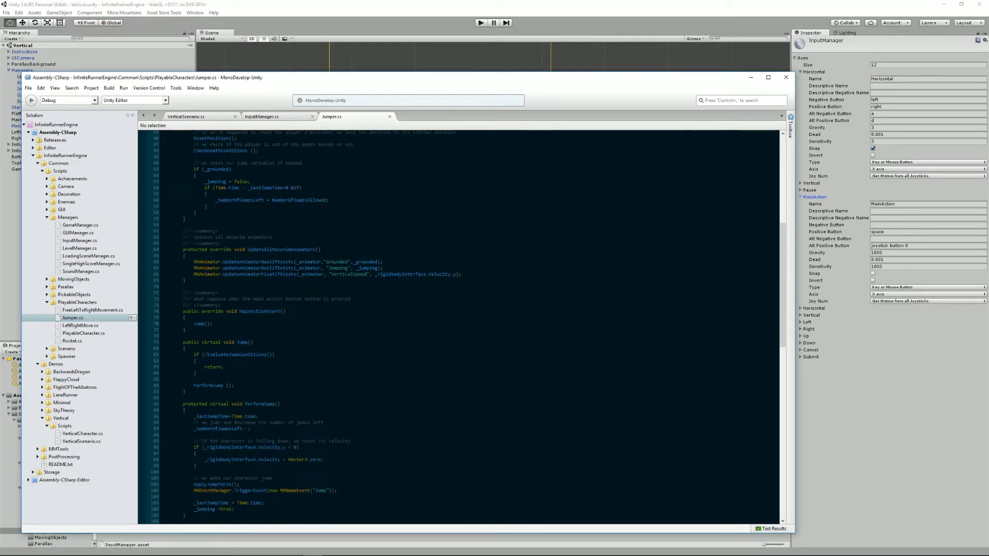
scroll("up", 3)
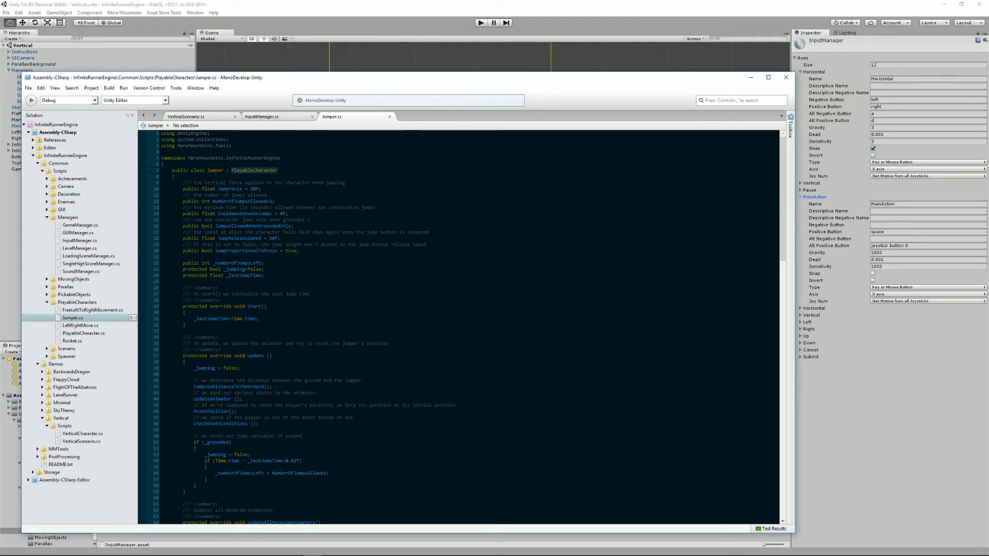
right_click(253, 170)
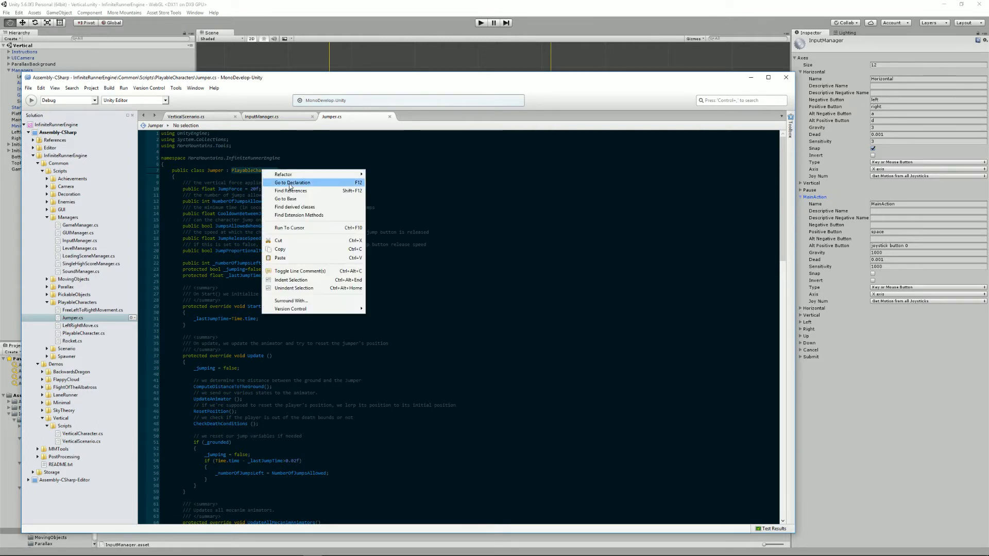
left_click(291, 182)
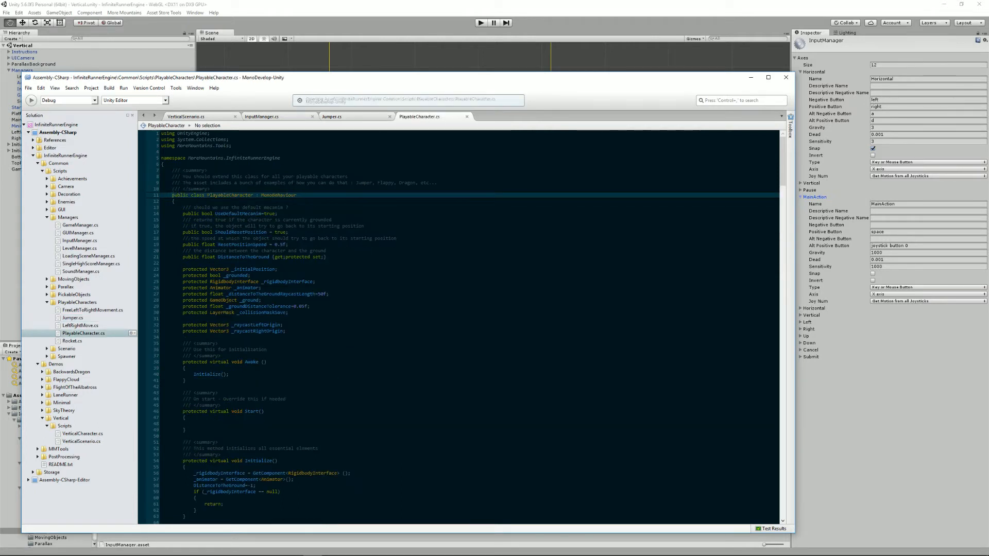
Review PlayableCharacter's virtual handlers such as LeftStart and LeftEnd, then return to Jumper.cs.
scroll("down", 3)
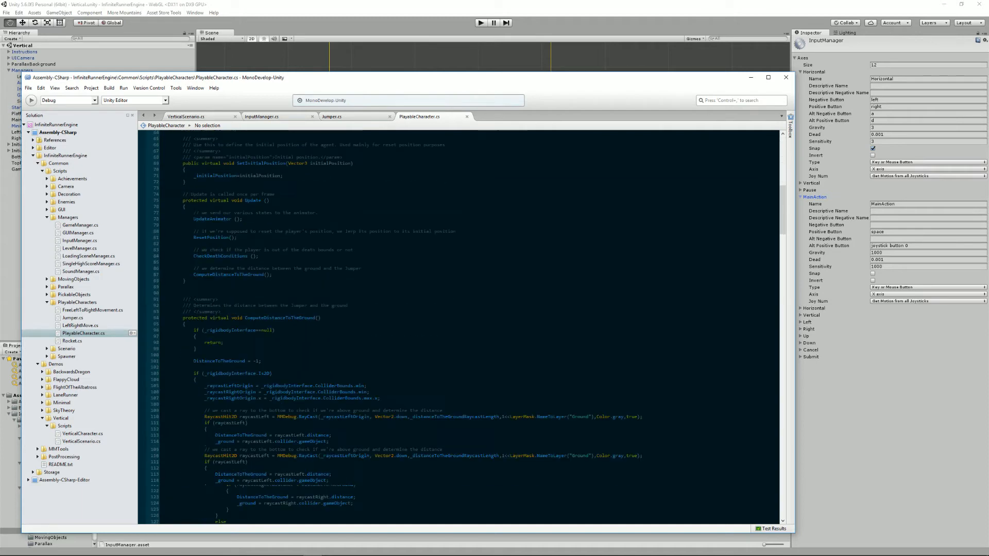
scroll("down", 3)
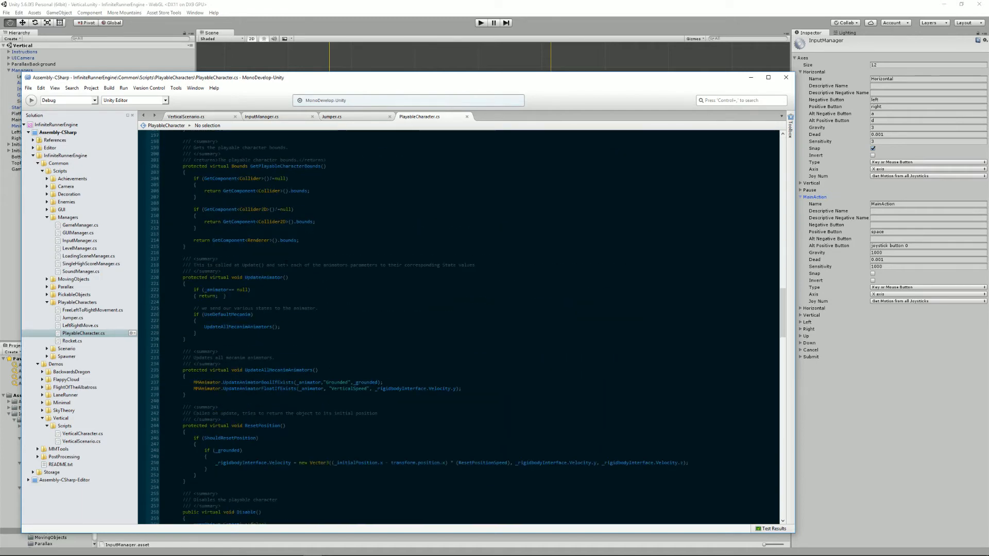
scroll("down", 3)
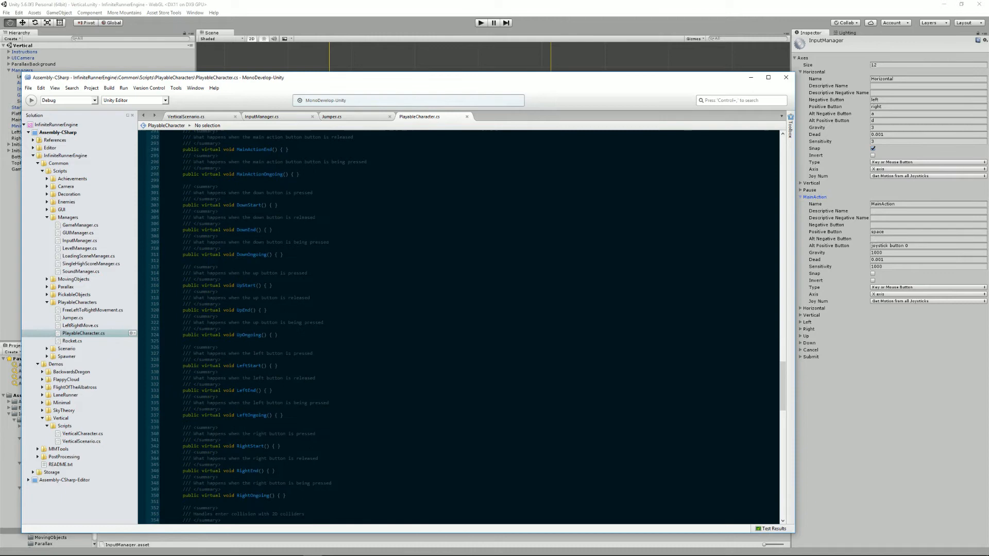
scroll("down", 3)
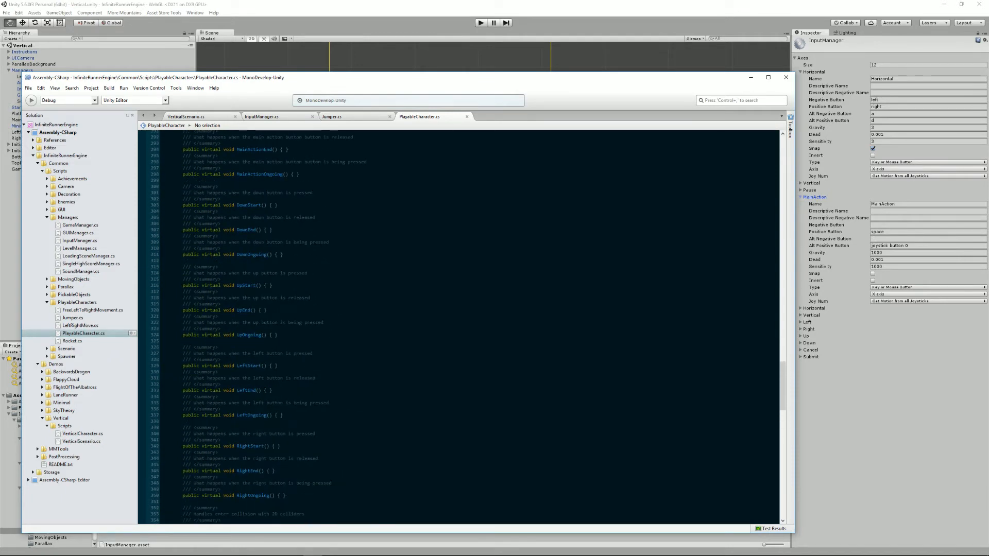
scroll("down", 3)
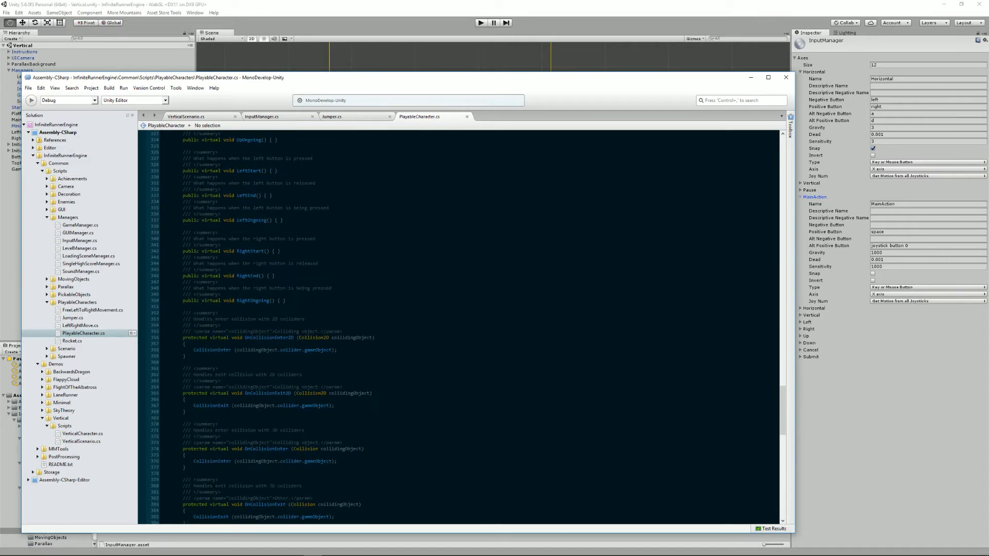
scroll("up", 3)
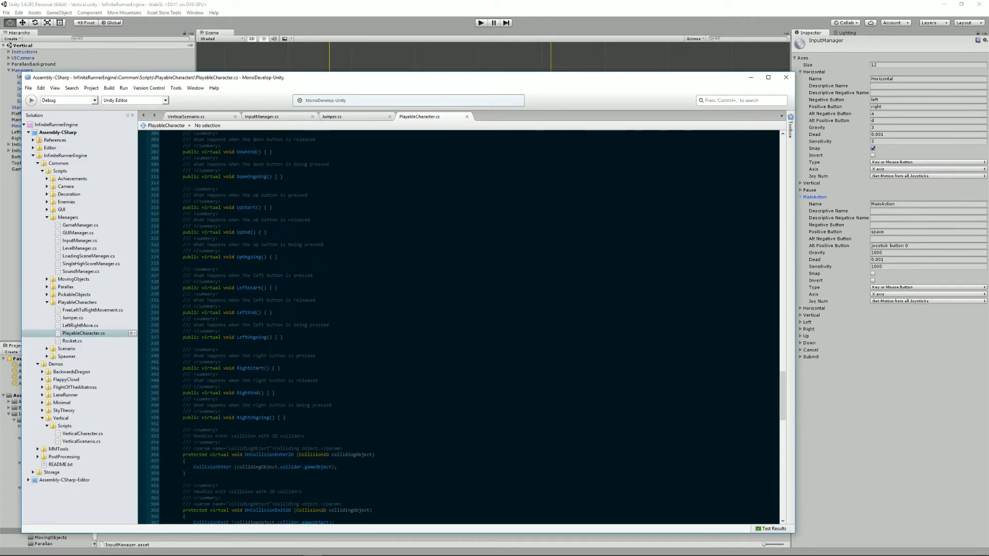
double_click(248, 288)
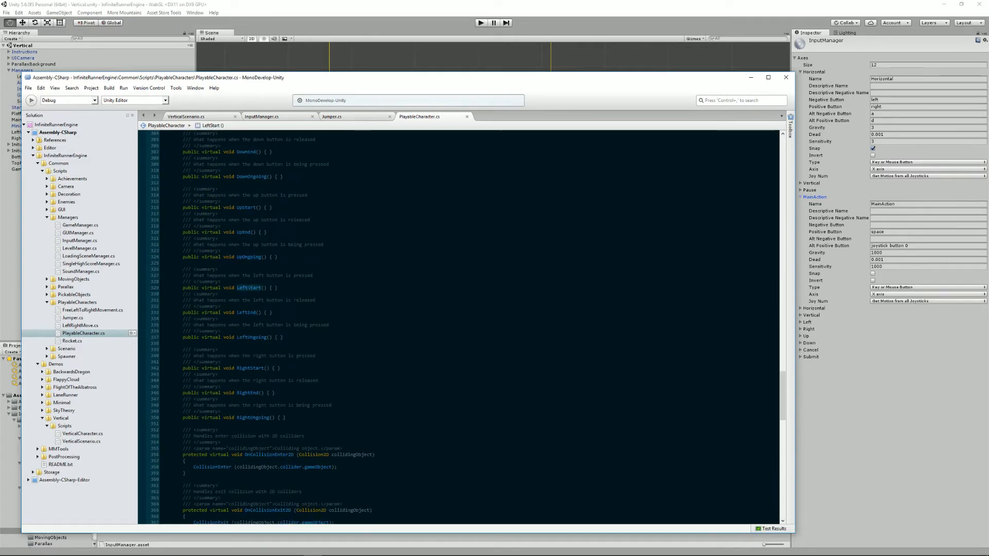
left_click(245, 312)
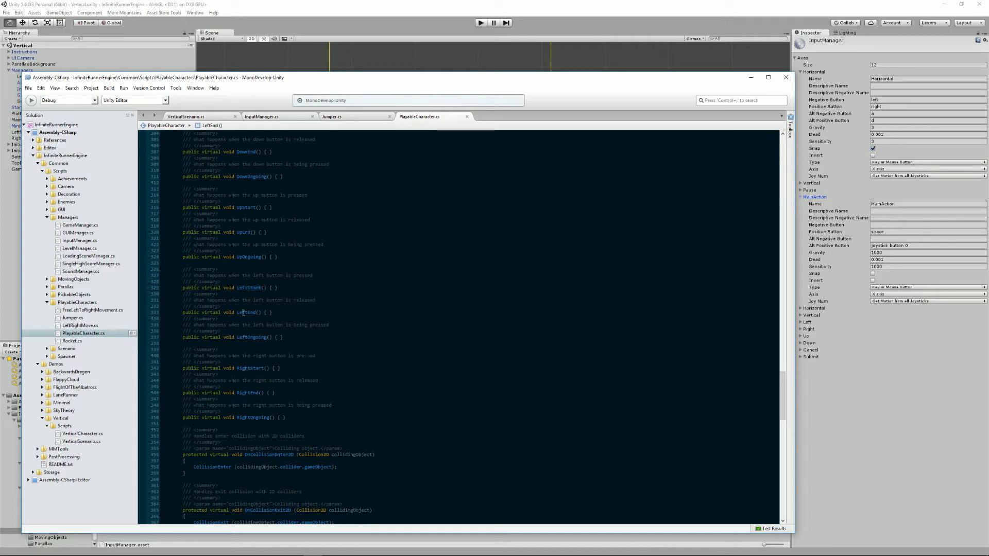
left_click(332, 116)
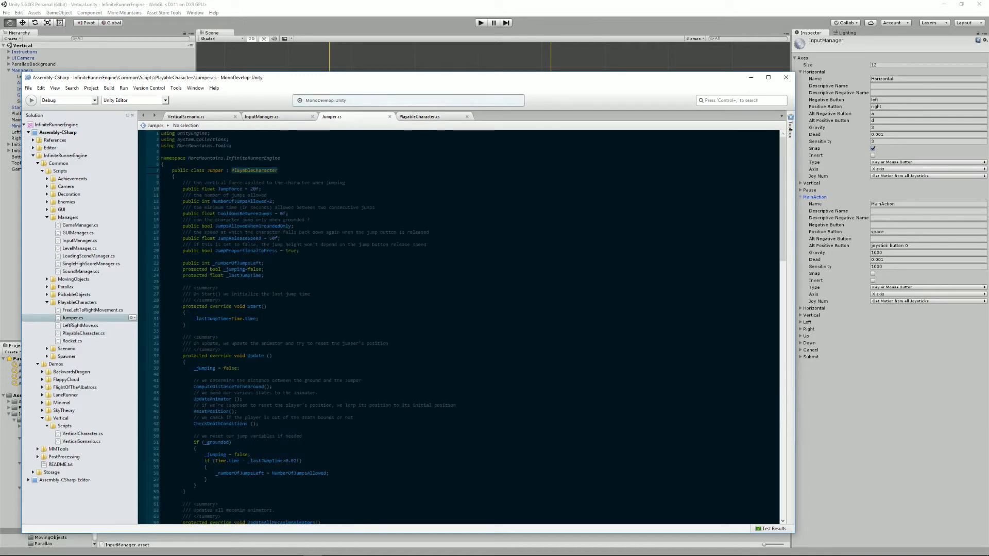
Trace Jumper's MainActionStart through Jump to PerformJump, comparing with InputManager.cs, then return to Unity.
scroll("down", 3)
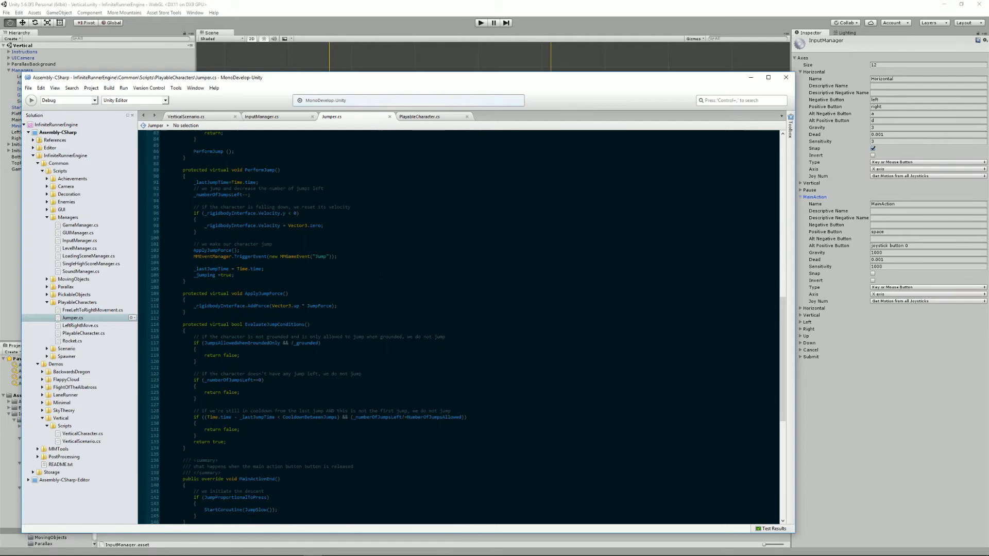
scroll("up", 3)
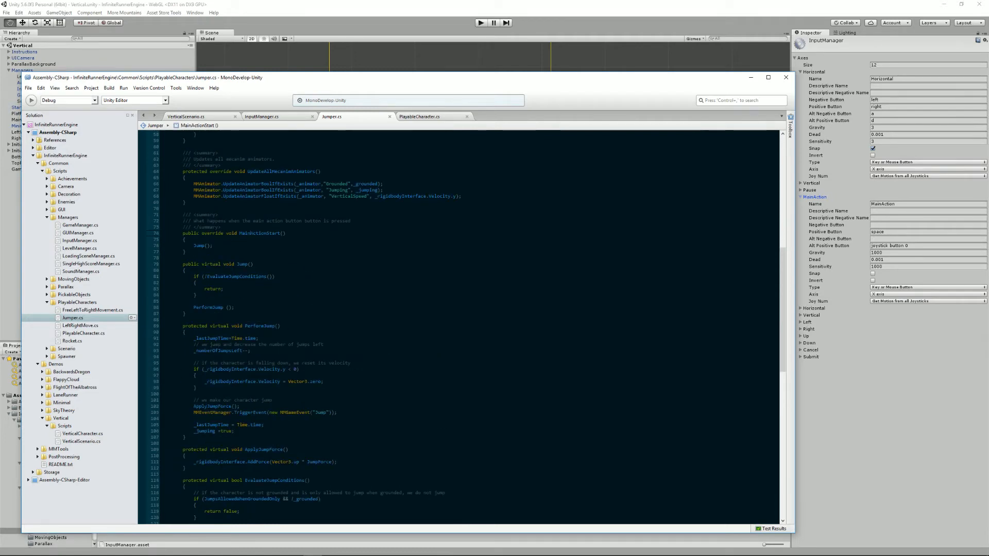
left_click(261, 117)
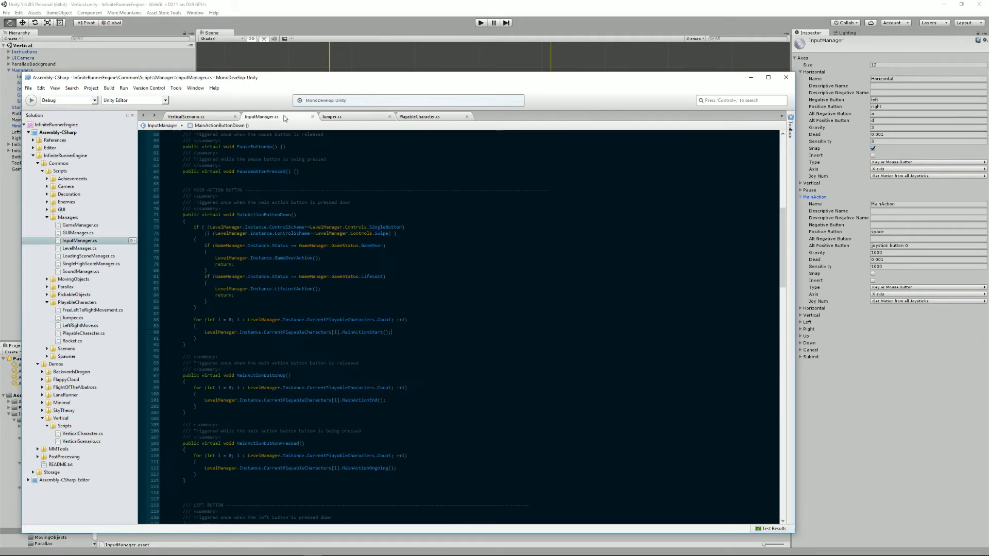
left_click(331, 116)
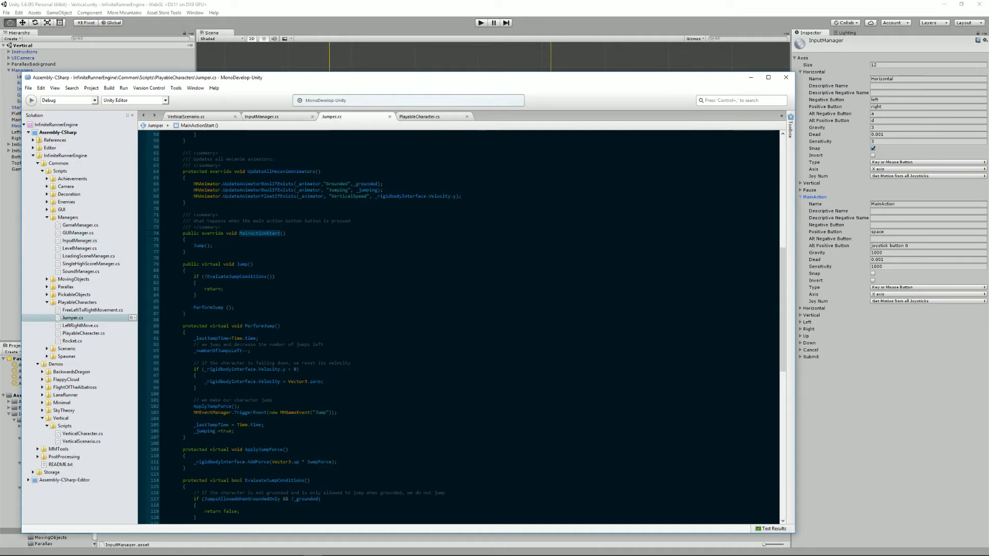
double_click(198, 245)
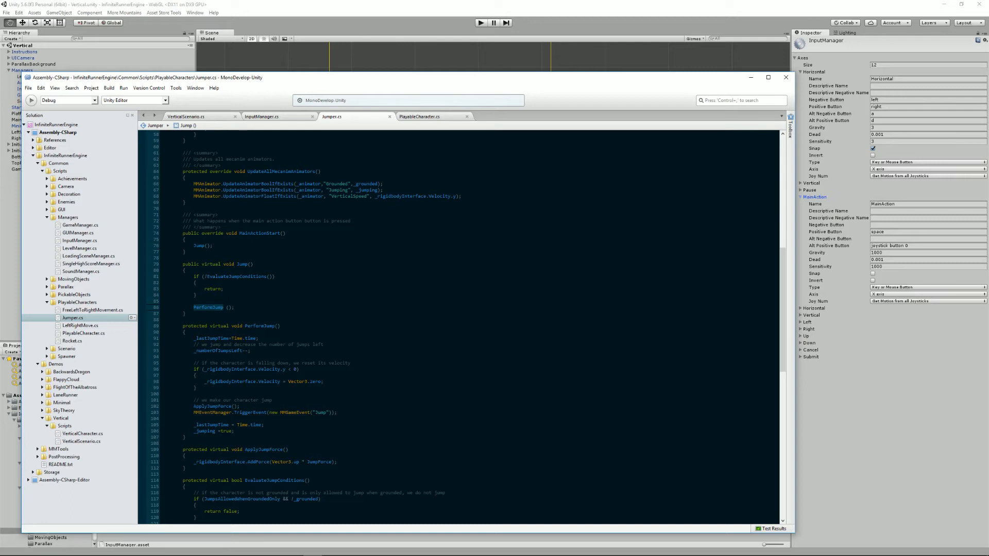
scroll("down", 3)
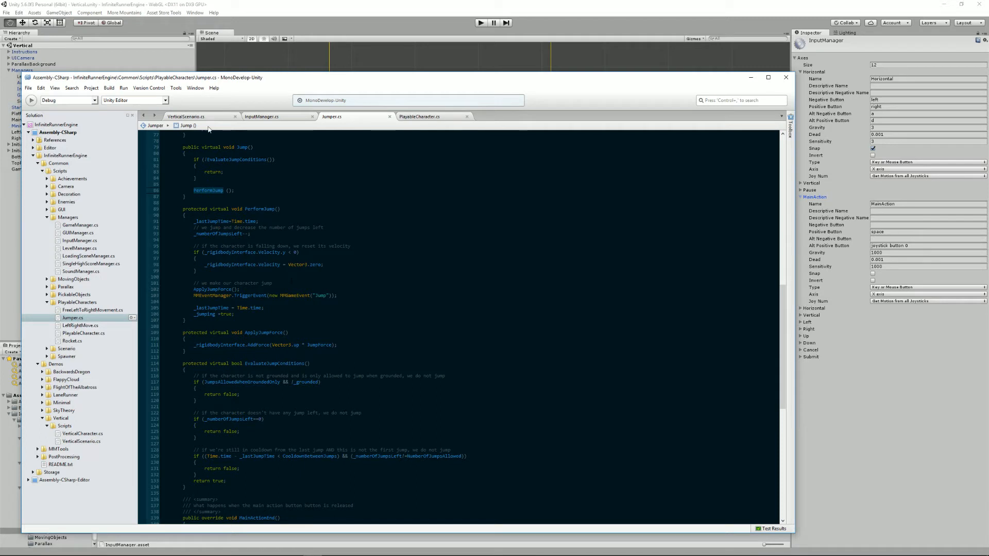
mouse_move(633, 88)
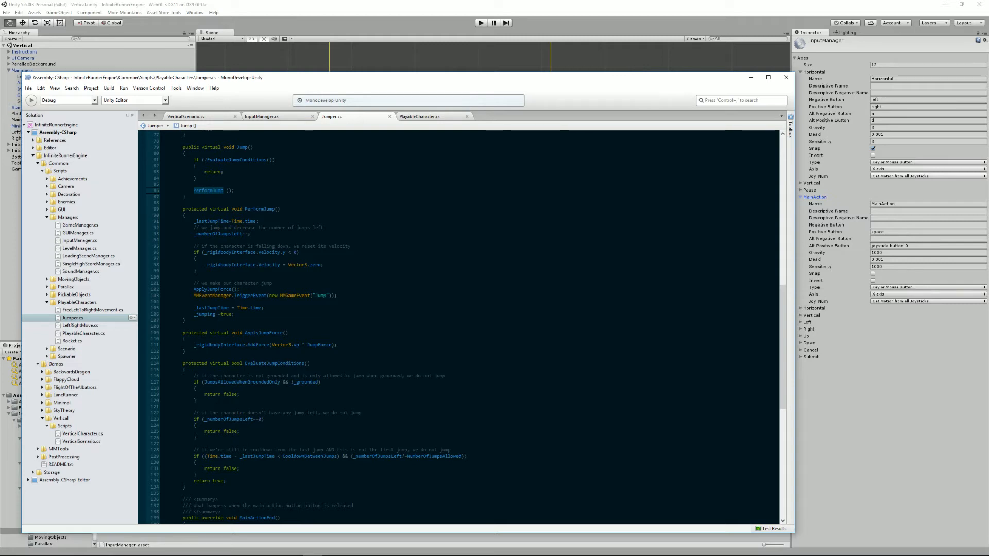
left_click(480, 22)
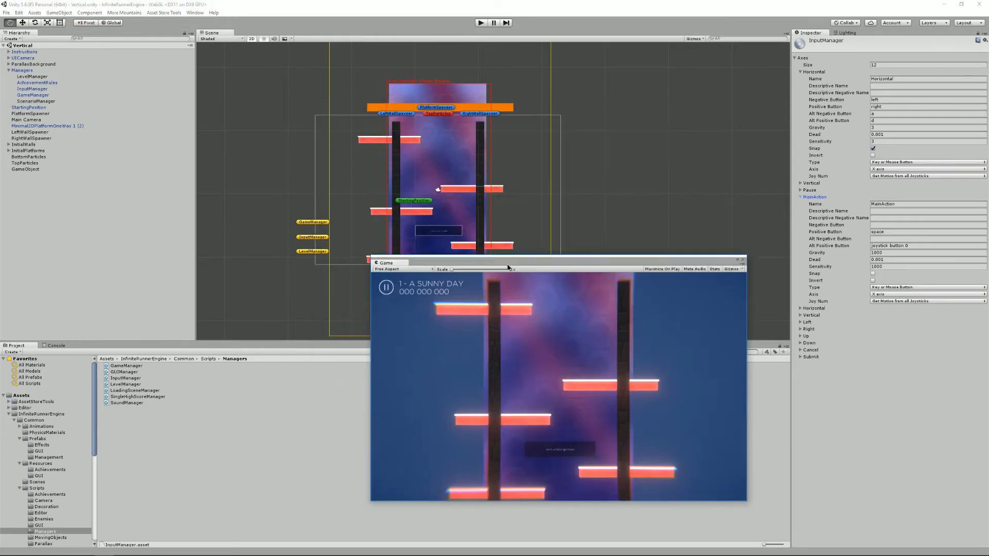
Select LevelManager and open its Mobile Controls scheme list: Single Button, Left Right, Swipe.
left_click(32, 76)
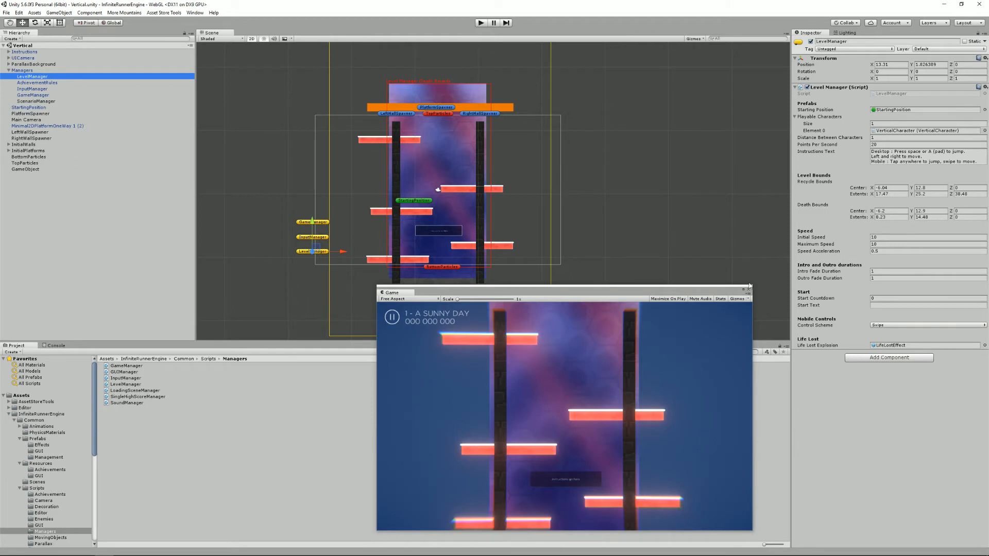
mouse_move(748, 280)
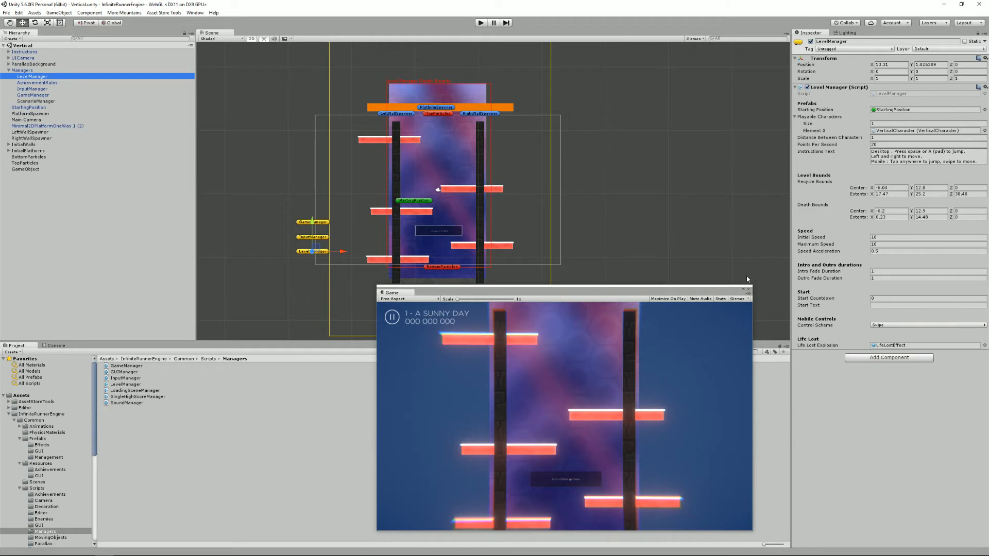
mouse_move(66, 75)
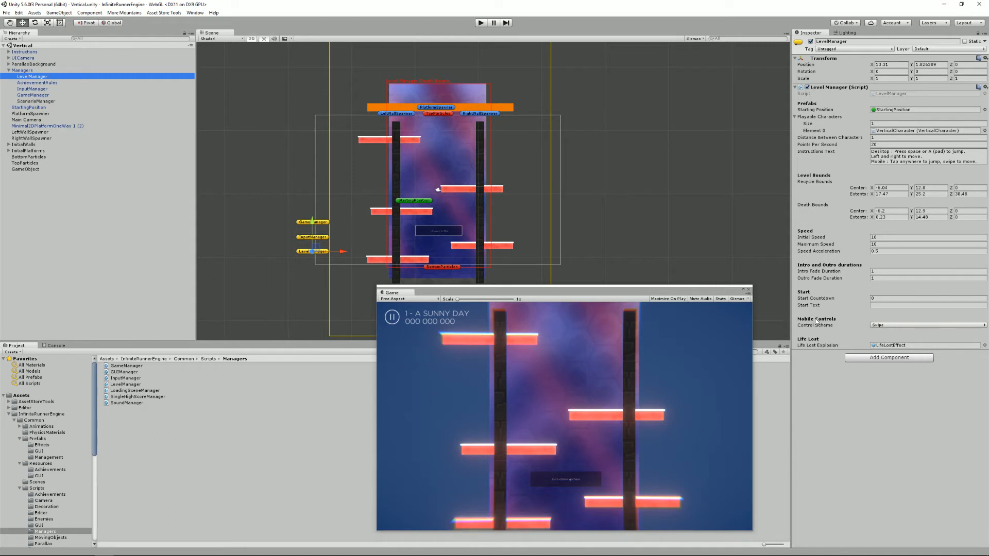
left_click(927, 324)
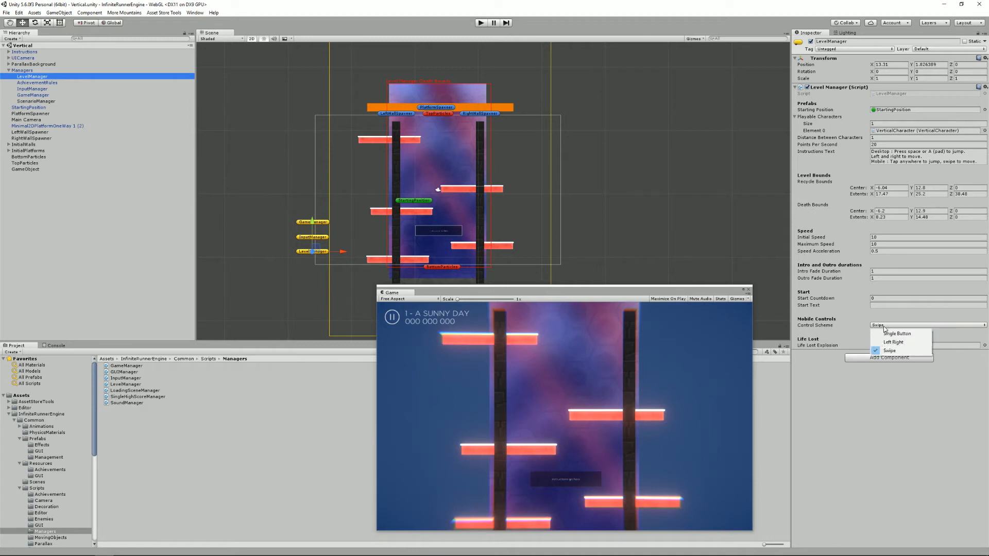
mouse_move(787, 328)
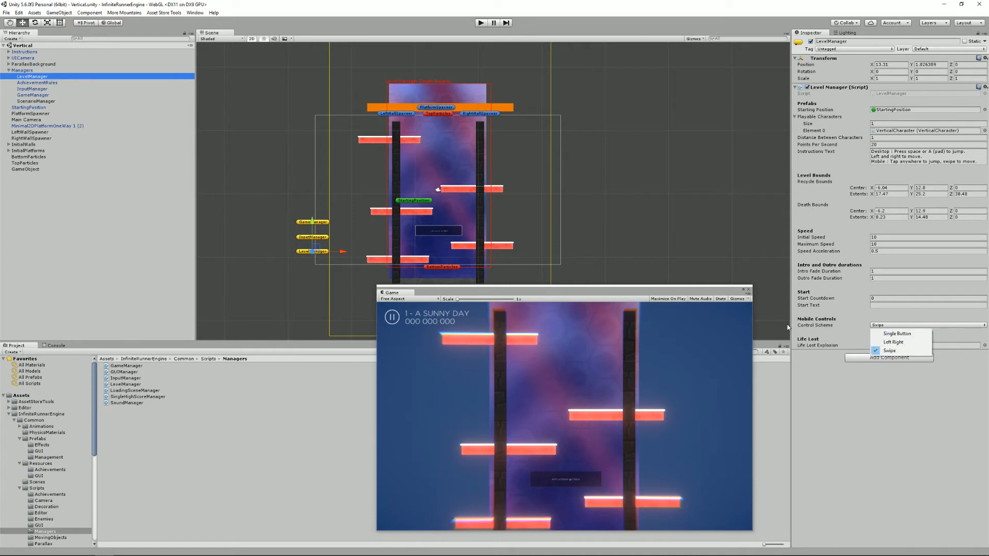
mouse_move(609, 515)
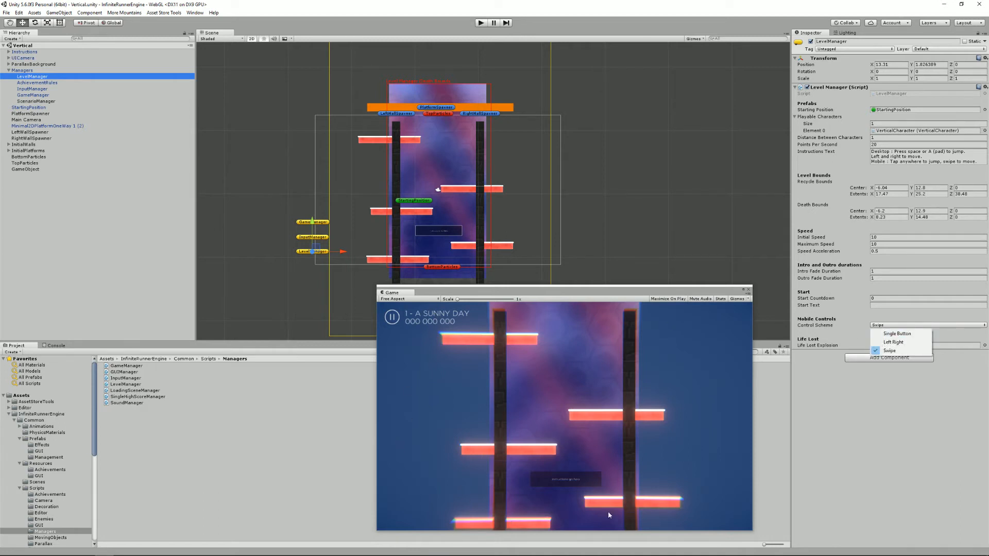
mouse_move(586, 355)
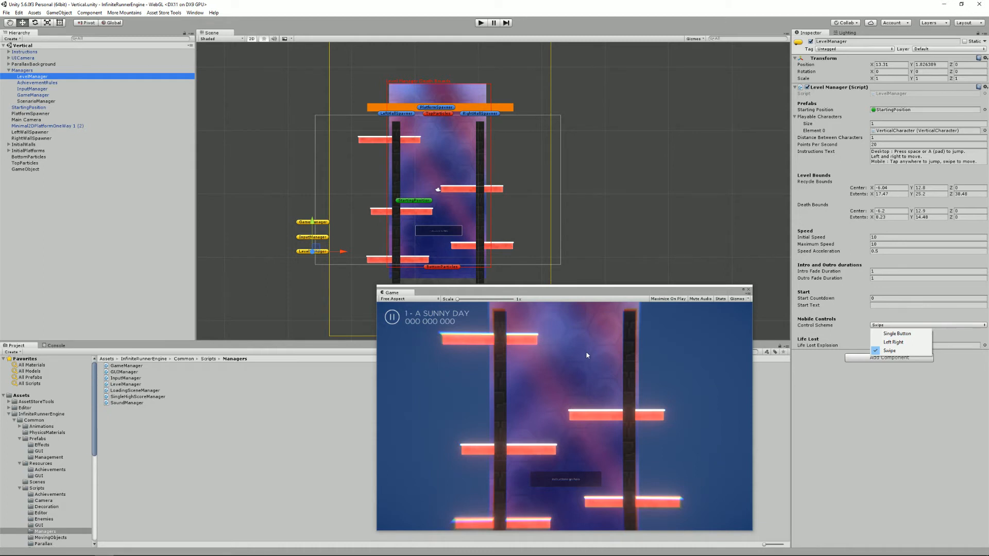
mouse_move(535, 433)
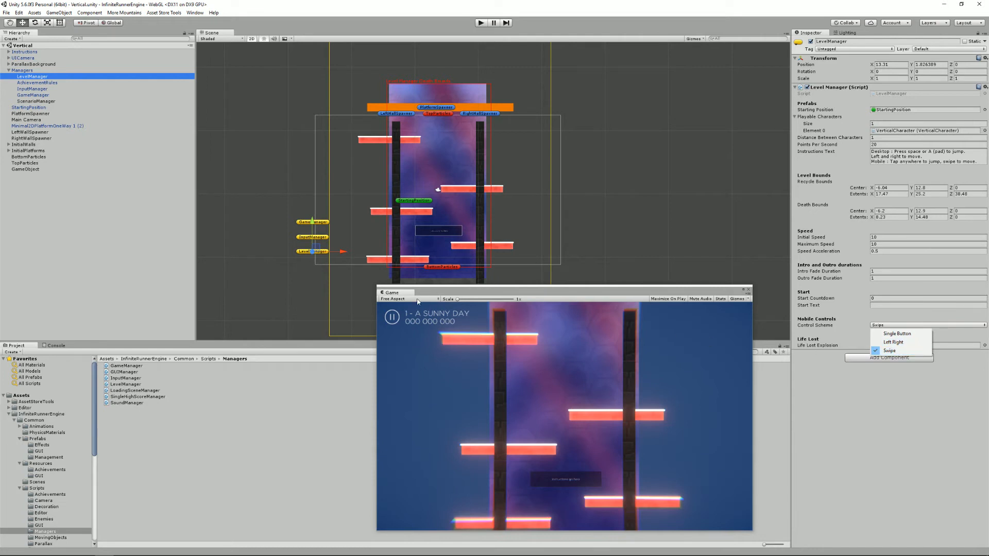
mouse_move(675, 287)
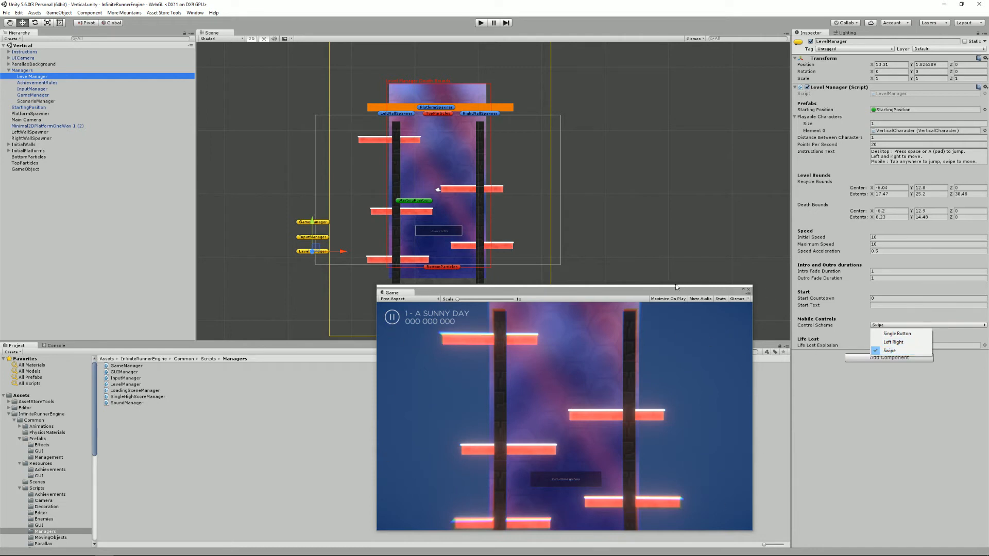
mouse_move(617, 409)
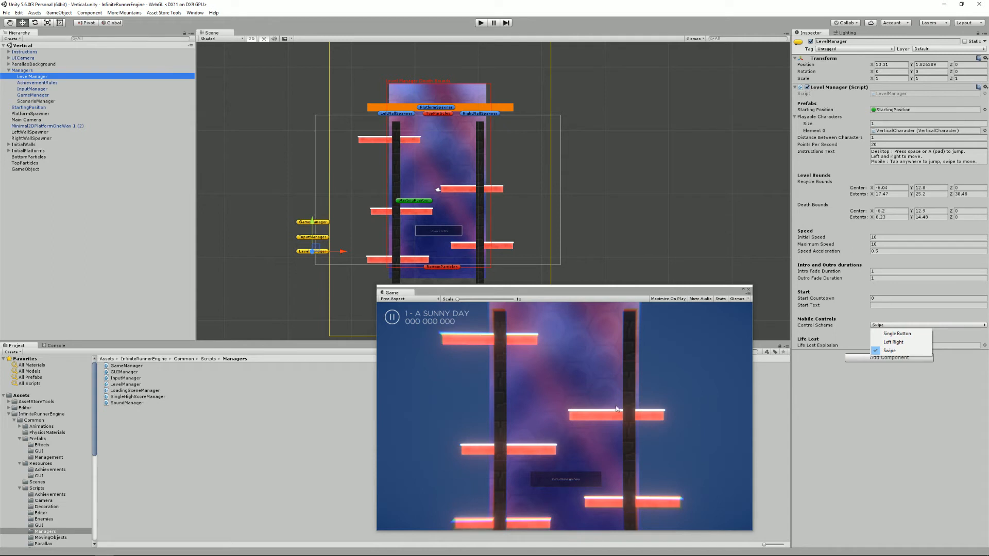
mouse_move(507, 399)
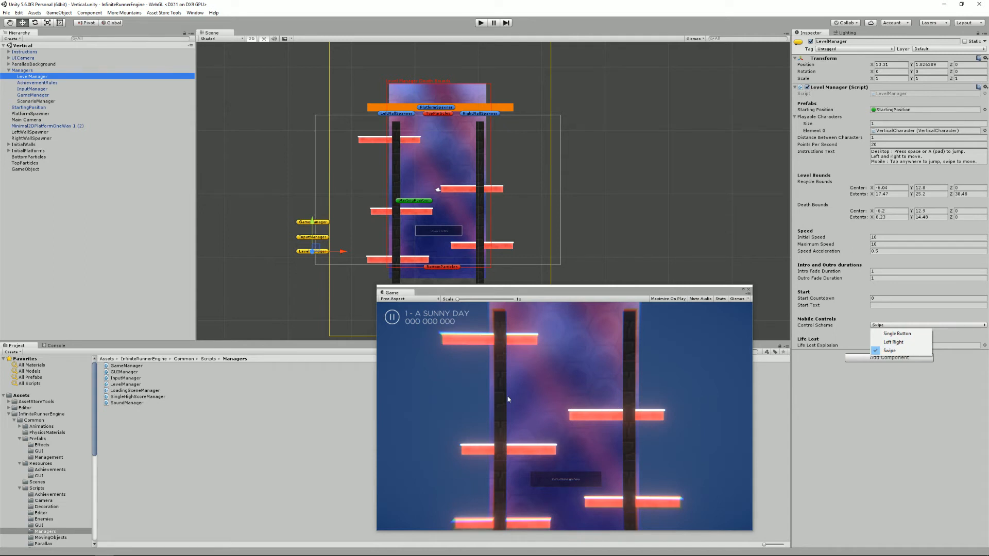
mouse_move(650, 312)
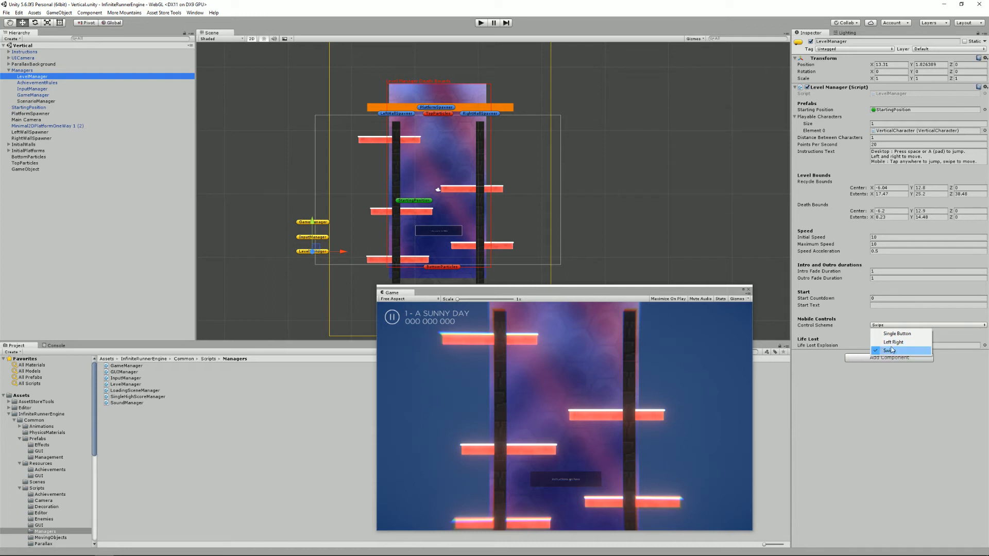
Choose the Left Right control scheme on LevelManager and run the Vertical scene.
left_click(894, 342)
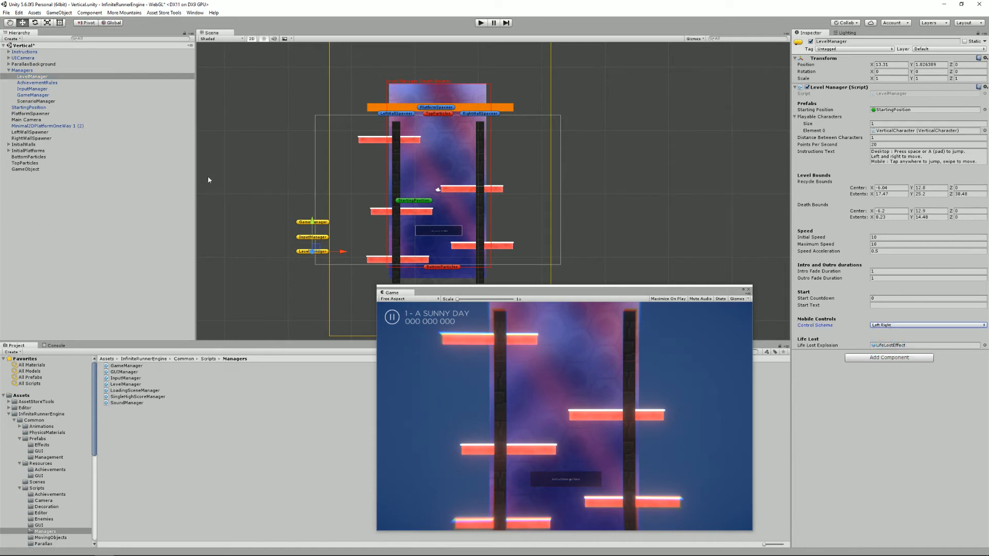
mouse_move(499, 47)
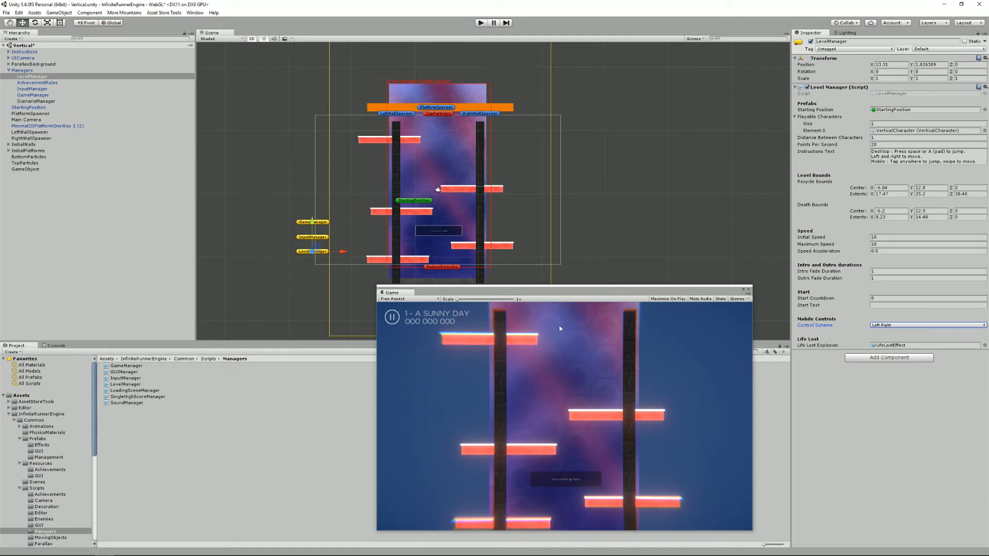
mouse_move(508, 427)
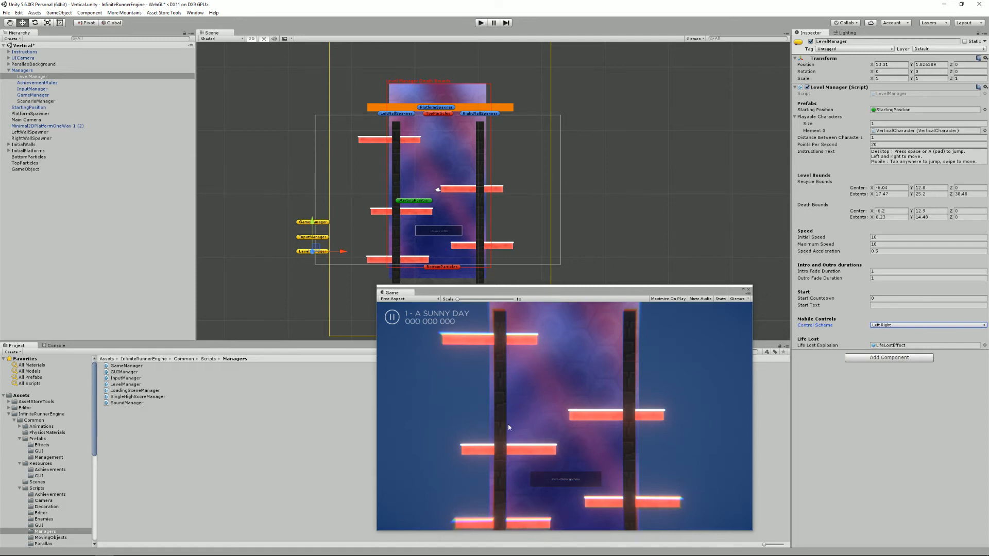
mouse_move(515, 413)
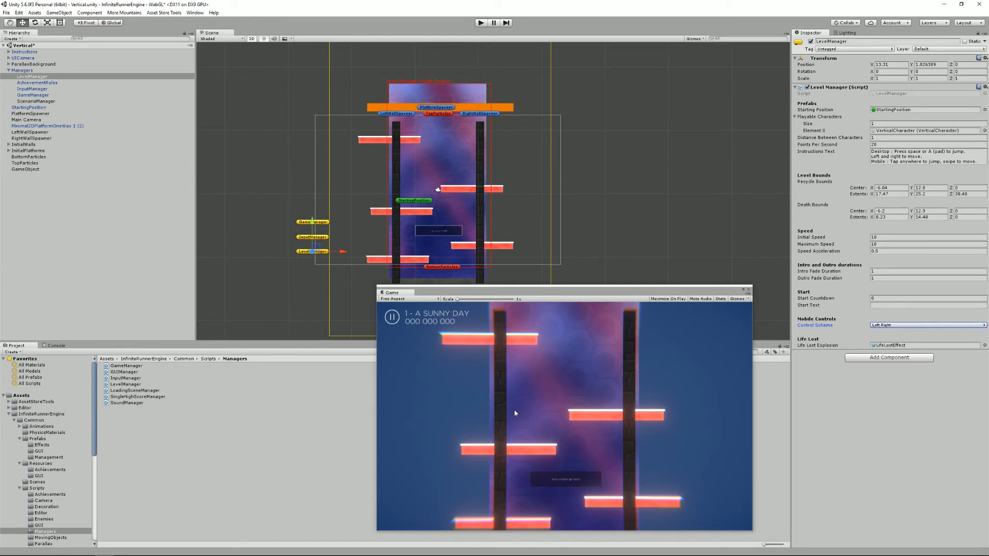
mouse_move(461, 20)
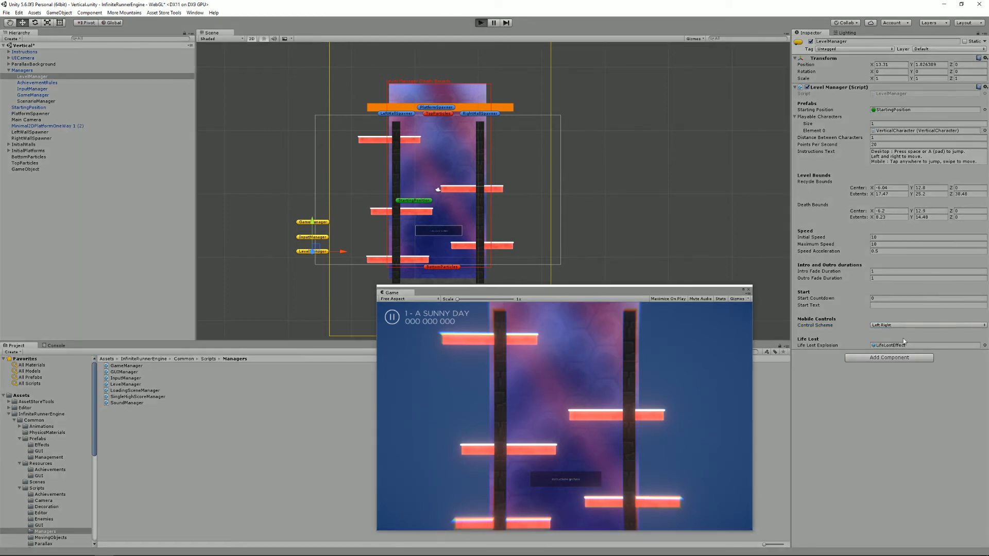
left_click(480, 22)
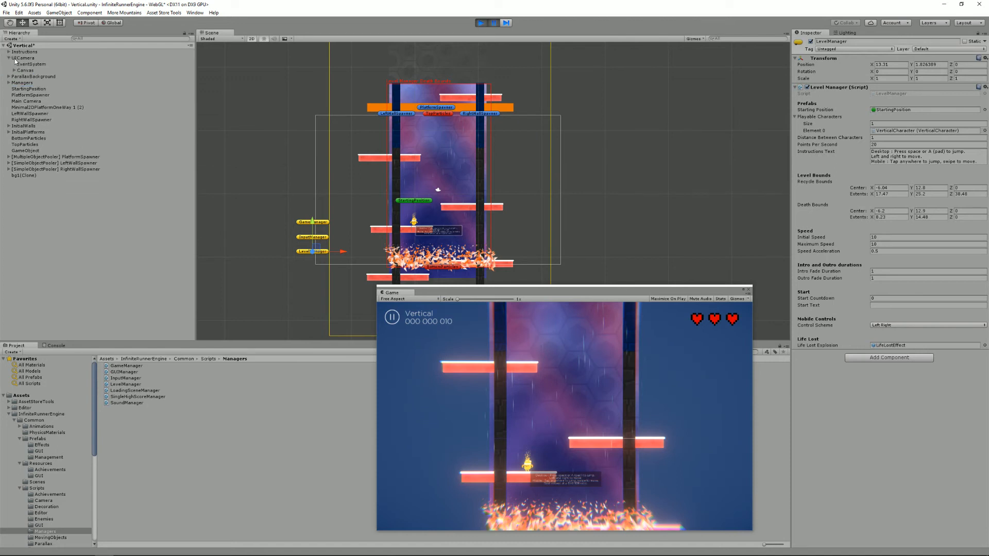
Inspect LeftButton and RightButton under UICamera > Canvas > LeftRight, framing RightButton in the Scene view.
left_click(23, 70)
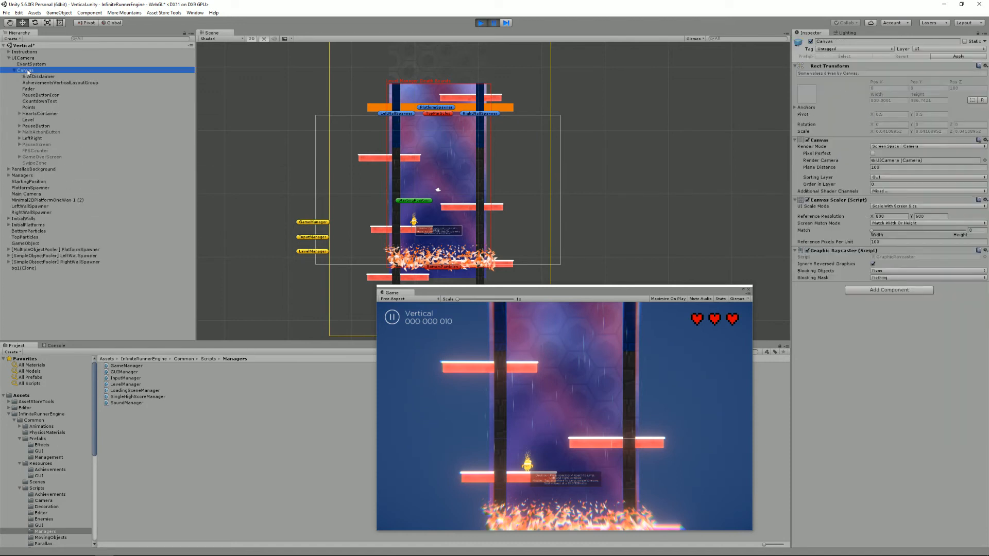
left_click(30, 138)
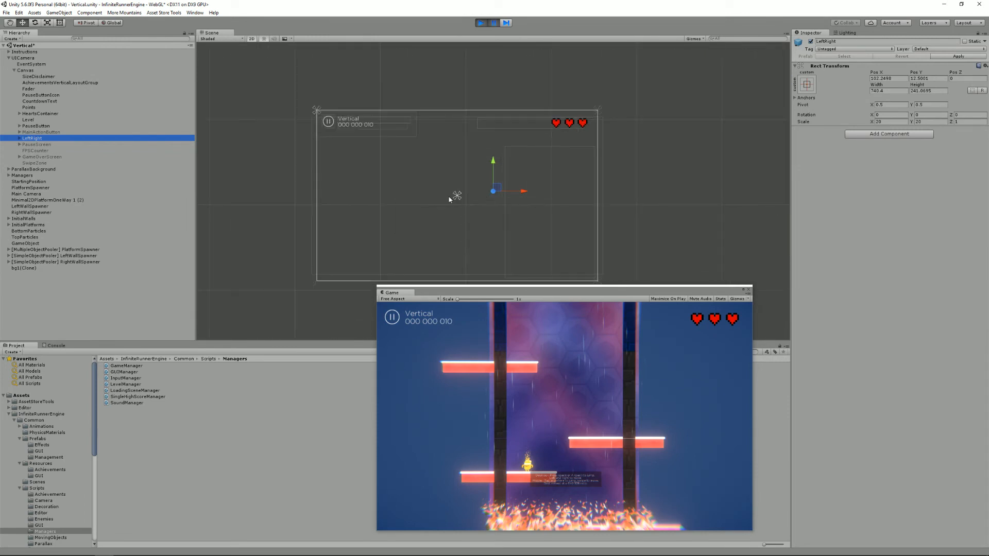
left_click(38, 144)
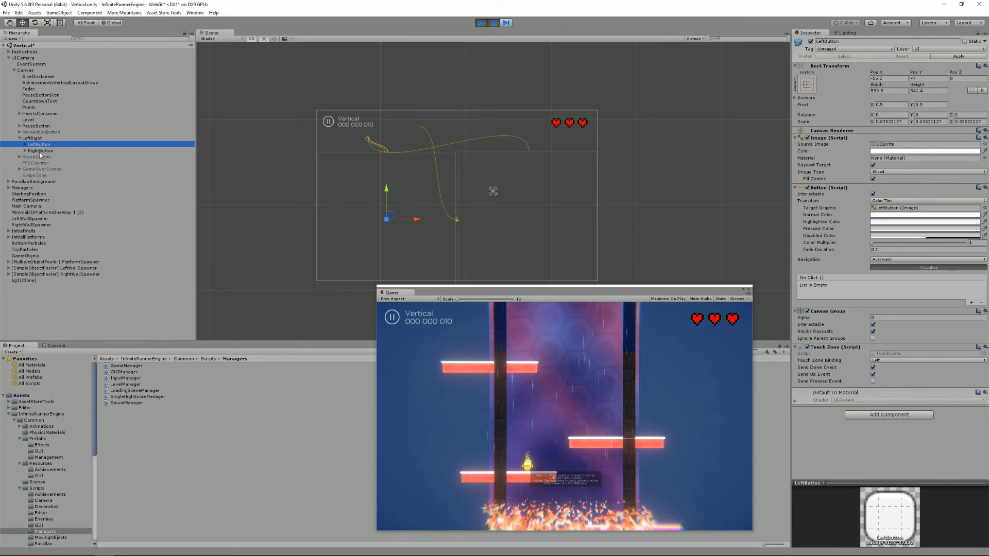
left_click(40, 150)
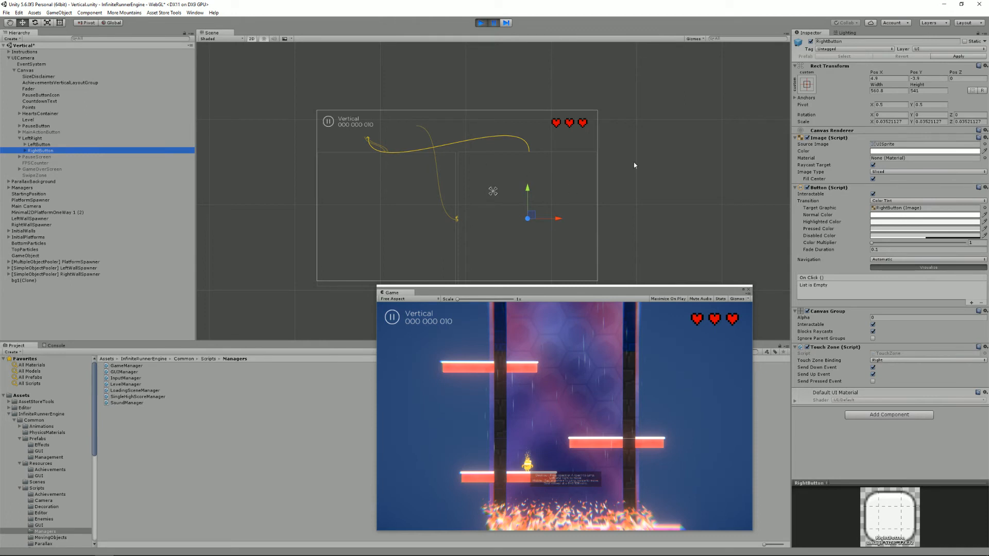
mouse_move(86, 38)
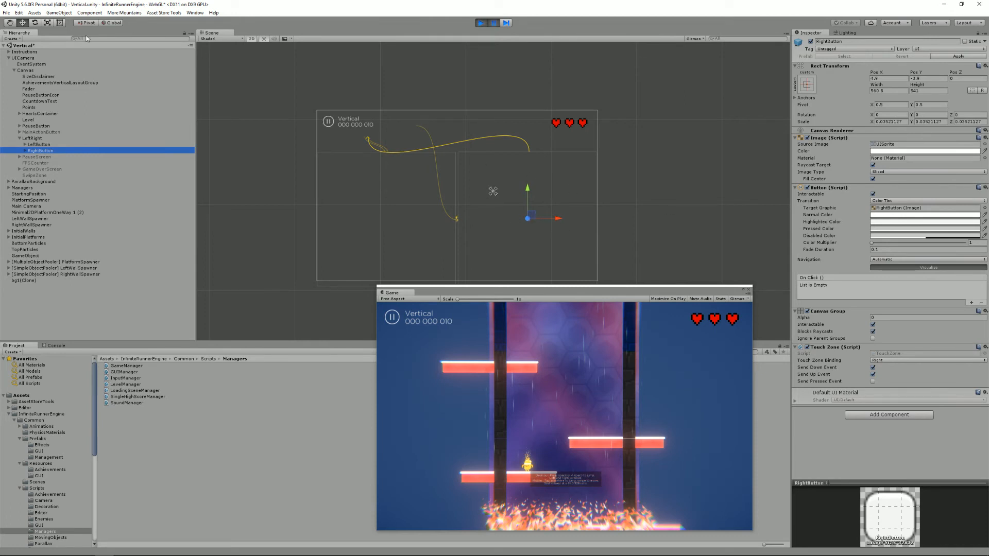
left_click(60, 22)
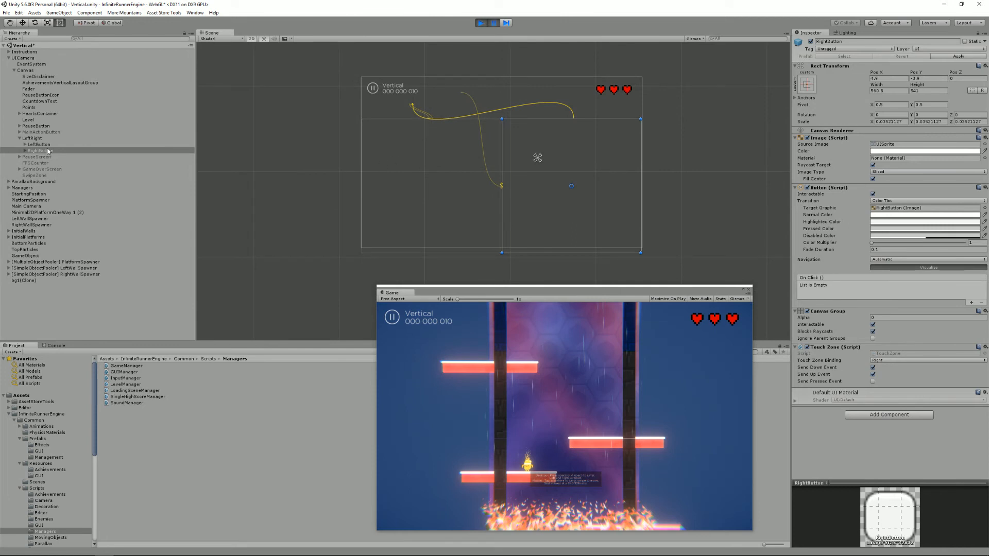
Review LeftButton's Touch Zone Binding choices keeping Left, then collapse UICamera and select Managers.
left_click(38, 145)
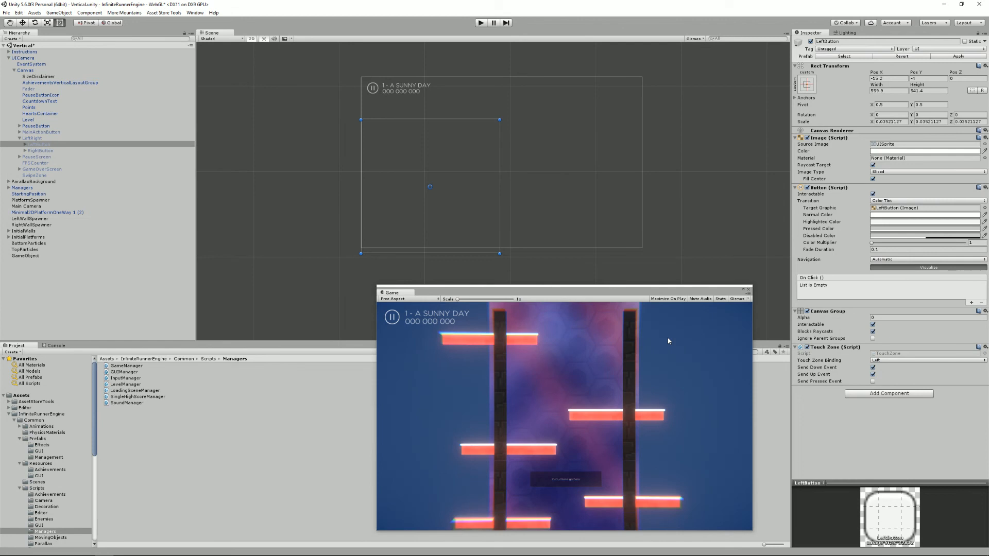
mouse_move(655, 209)
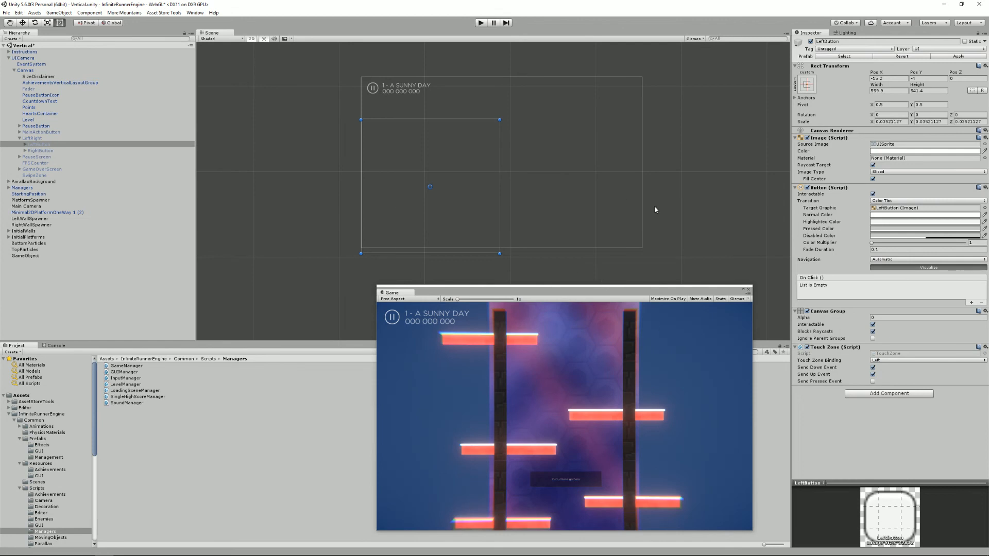
mouse_move(381, 192)
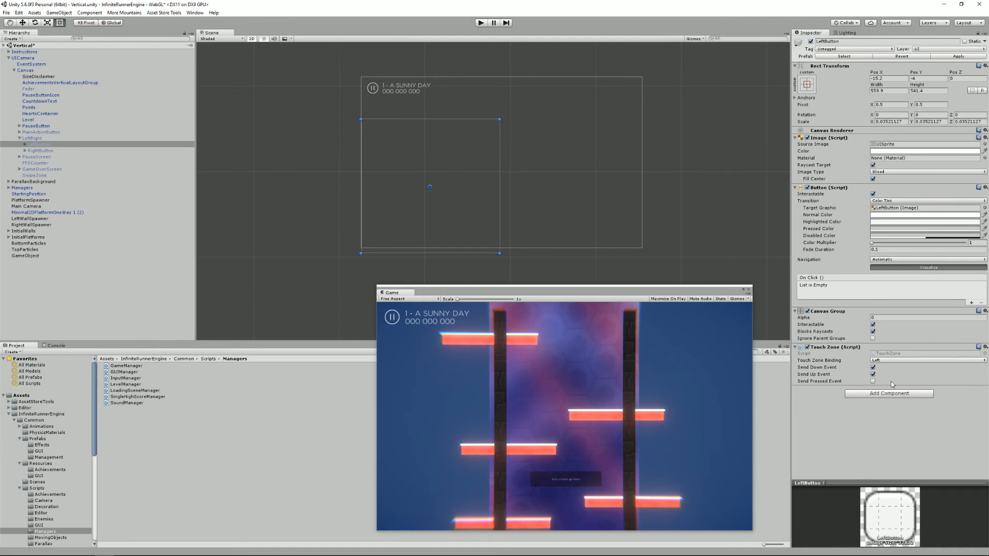
left_click(923, 360)
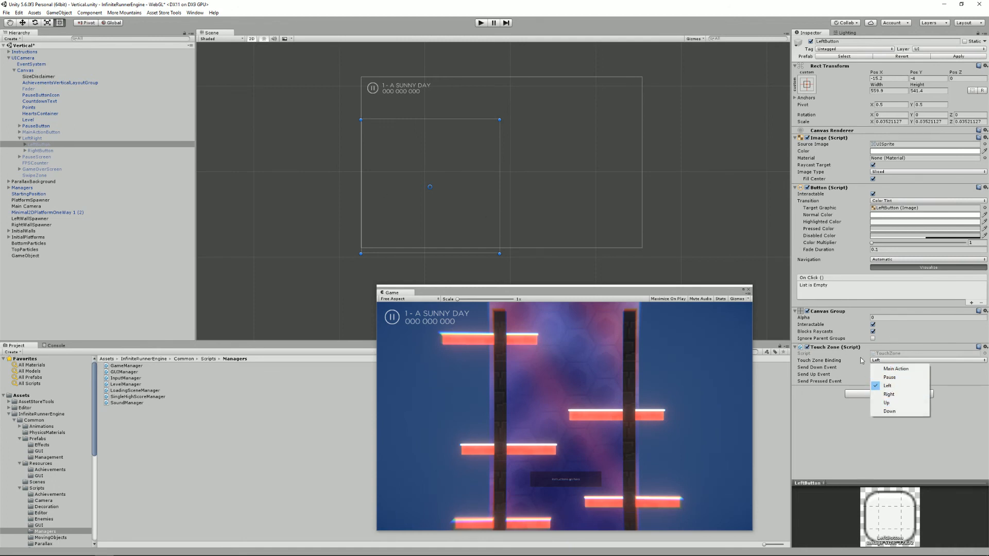
left_click(887, 385)
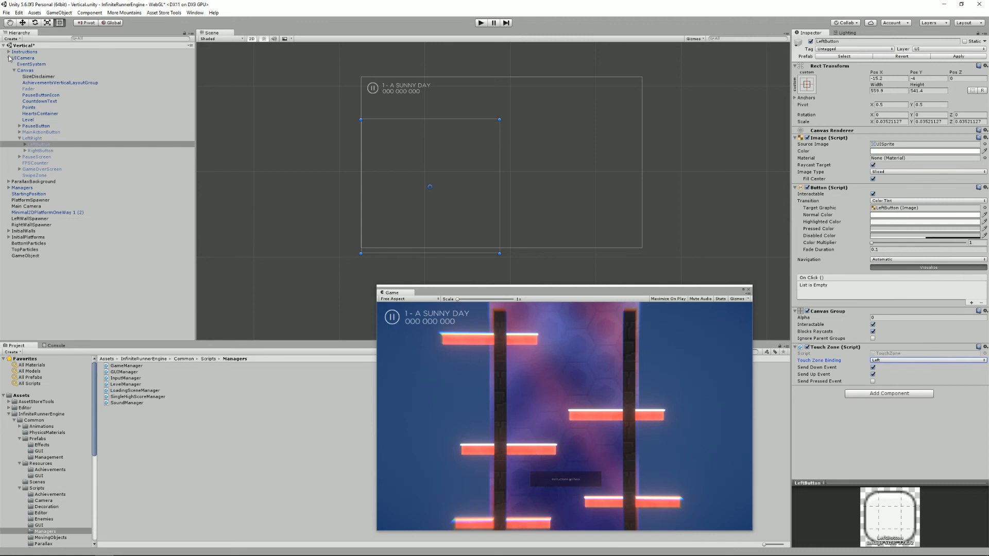
left_click(9, 51)
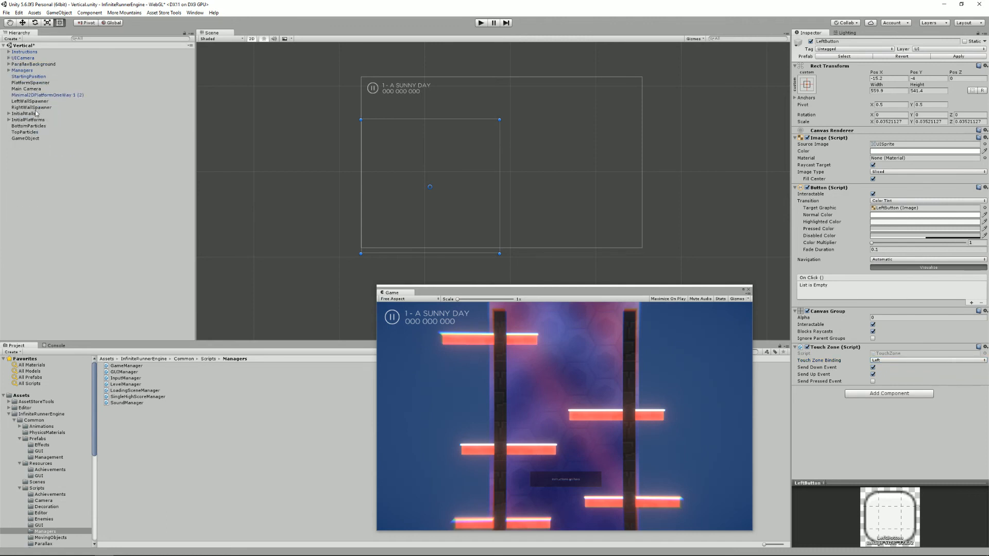
left_click(22, 70)
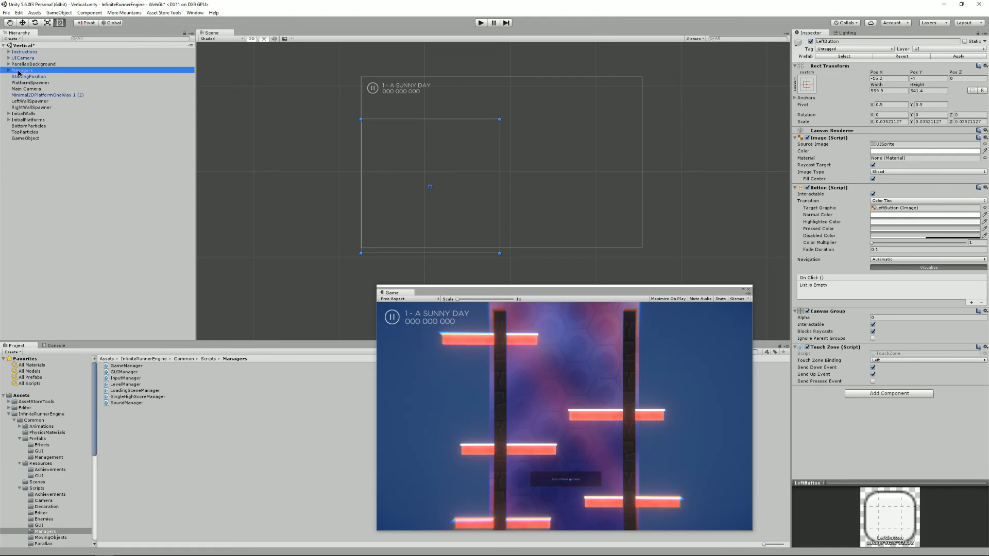
Set LevelManager's Mobile Controls scheme back to Swipe.
left_click(32, 76)
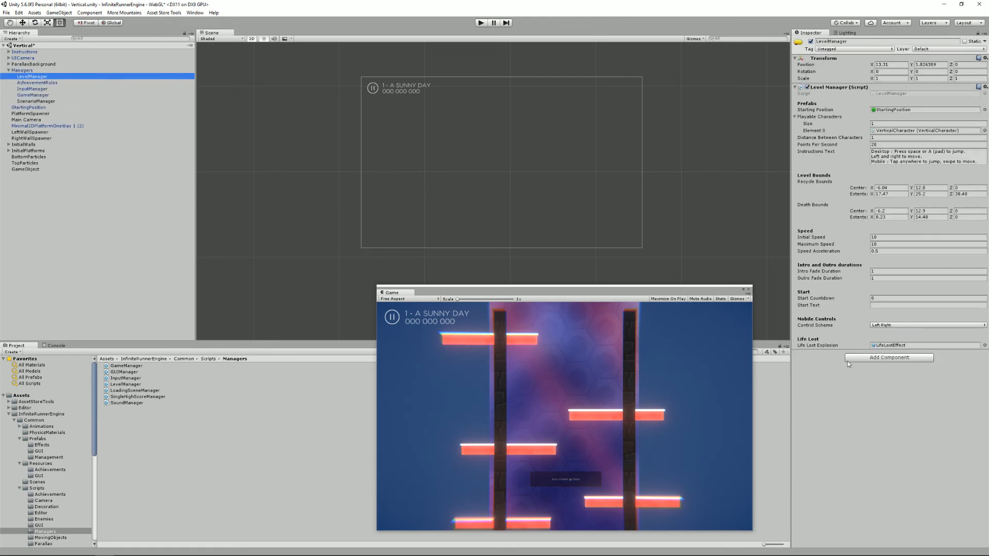
left_click(927, 324)
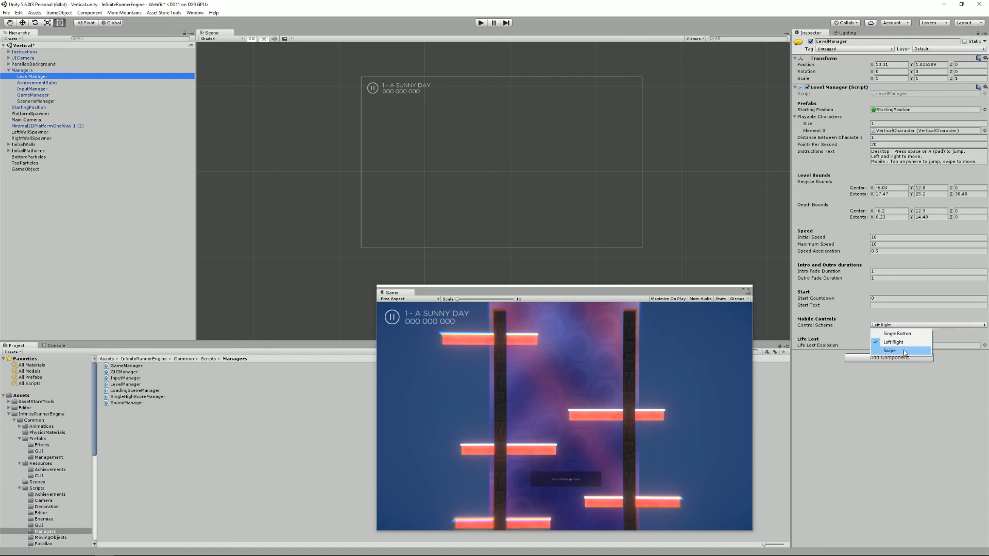
left_click(889, 351)
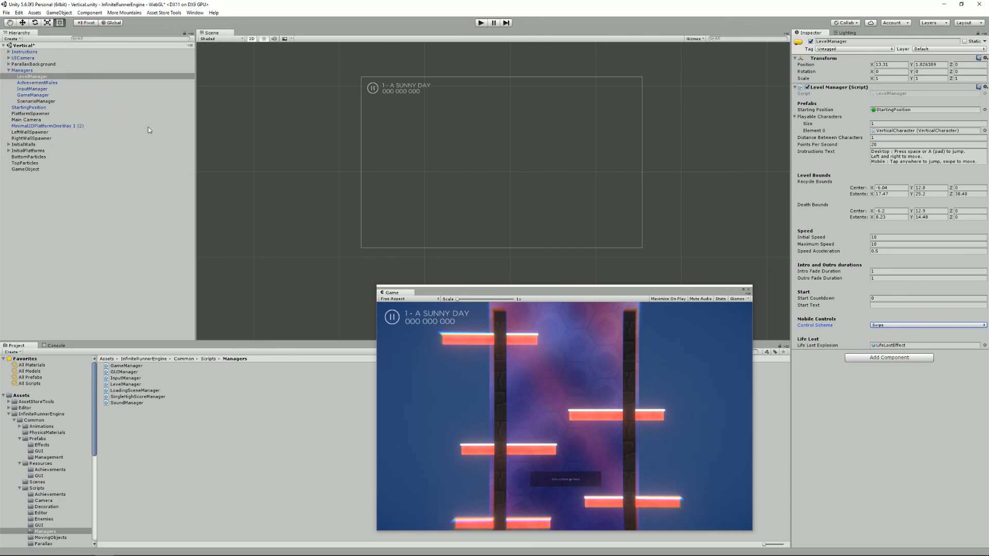
left_click(32, 76)
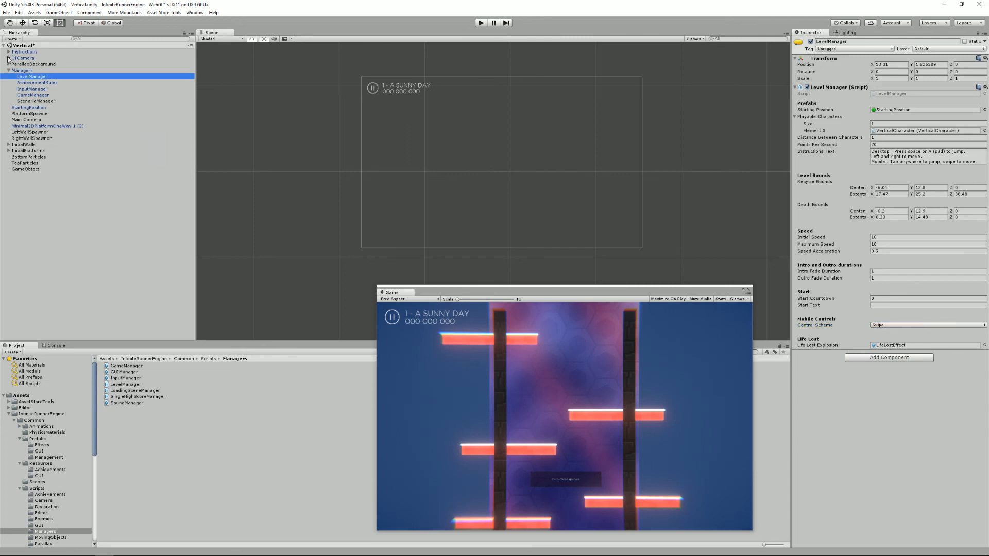
left_click(6, 58)
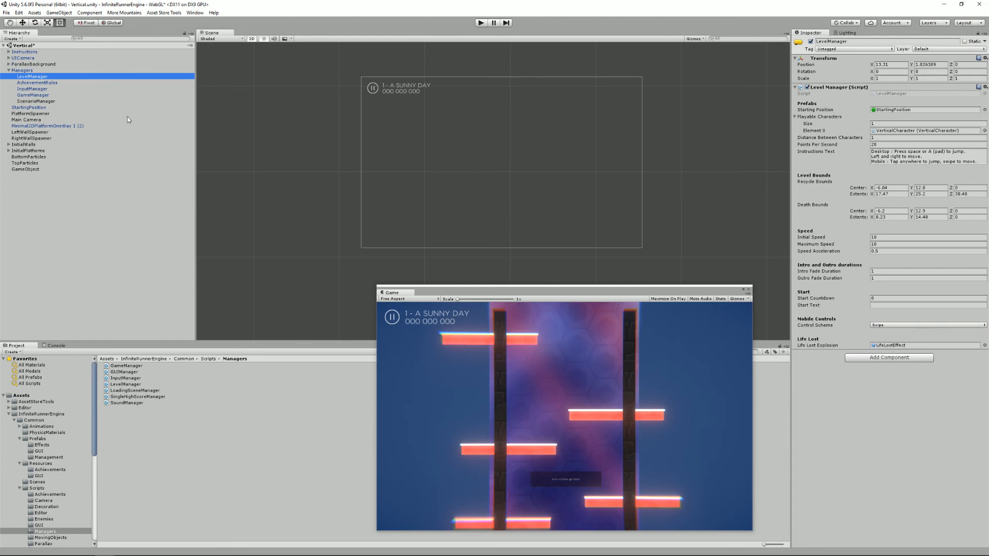
mouse_move(146, 129)
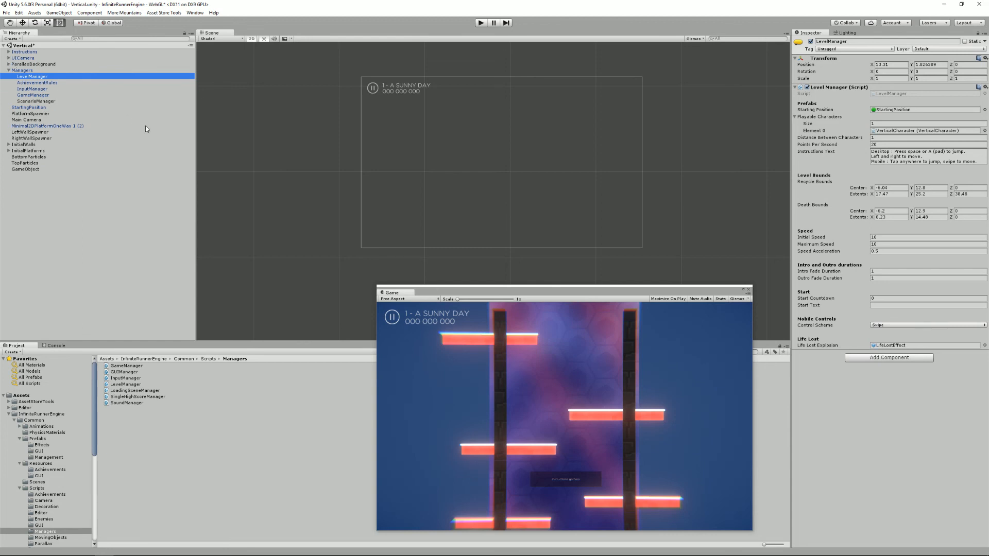